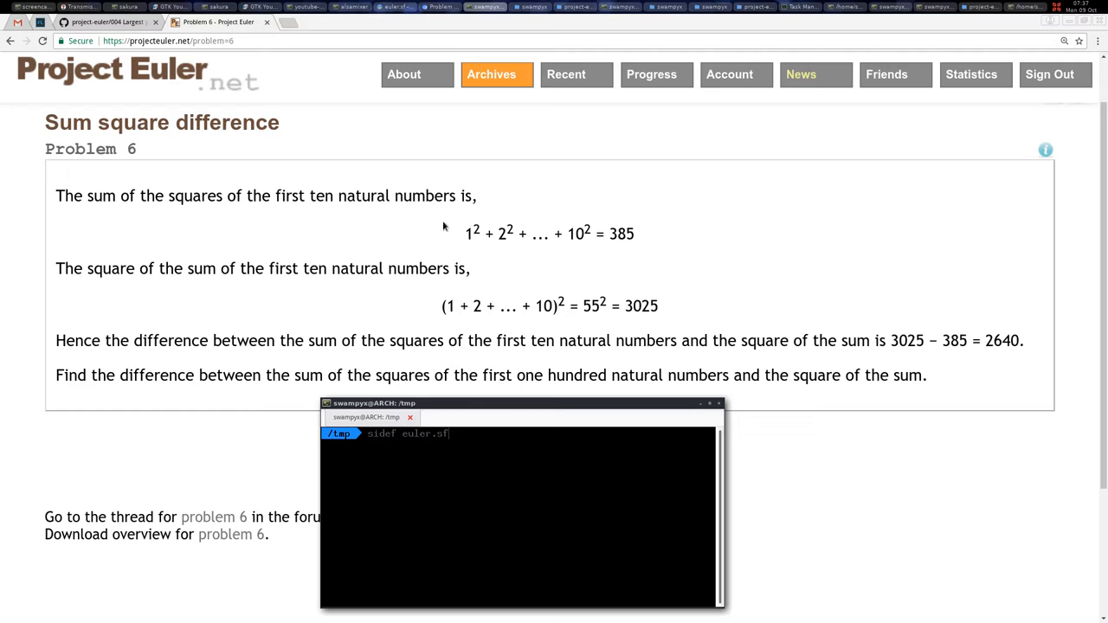
mouse_move(487, 252)
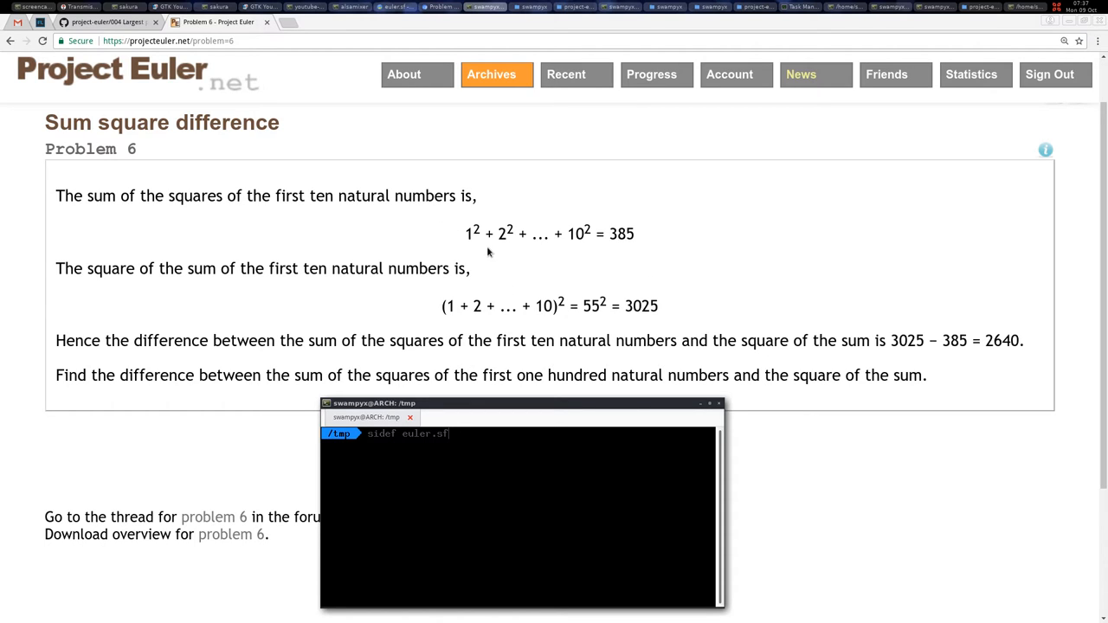
mouse_move(474, 251)
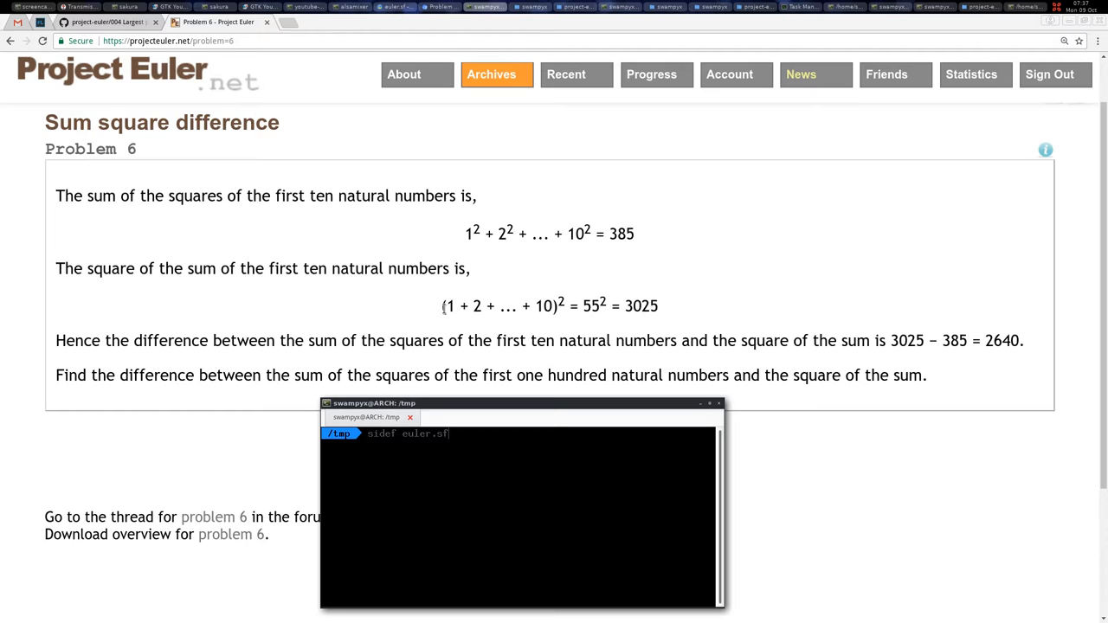
mouse_move(549, 309)
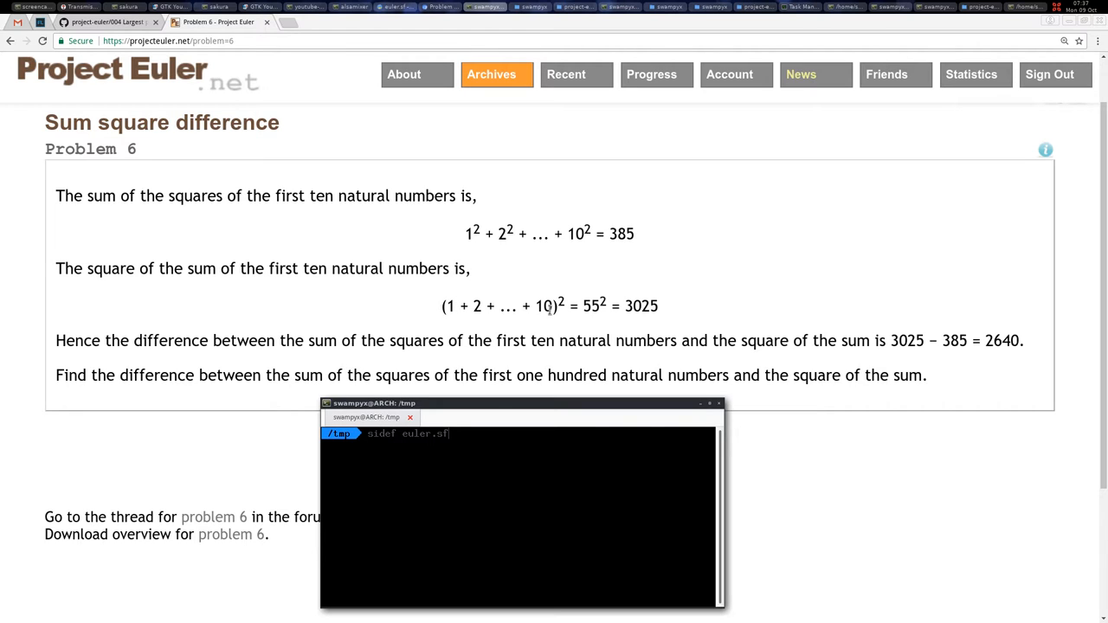
mouse_move(651, 333)
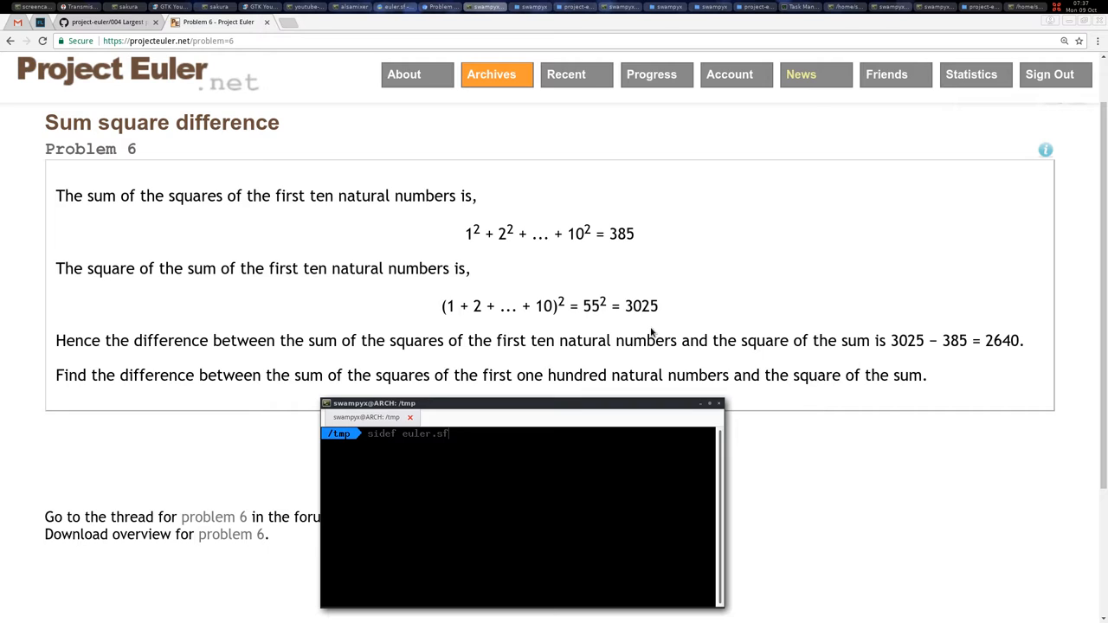
mouse_move(426, 376)
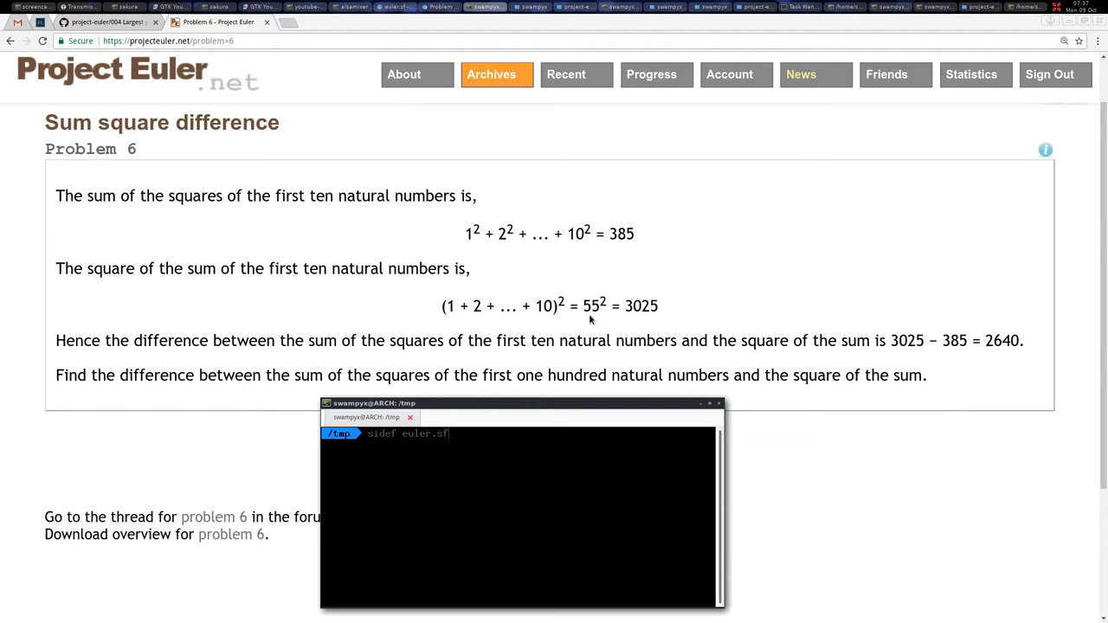
- Review the Problem 6 statement, marking the example values 385, 2640 and the word hundred
left_click_drag(461, 305, 552, 305)
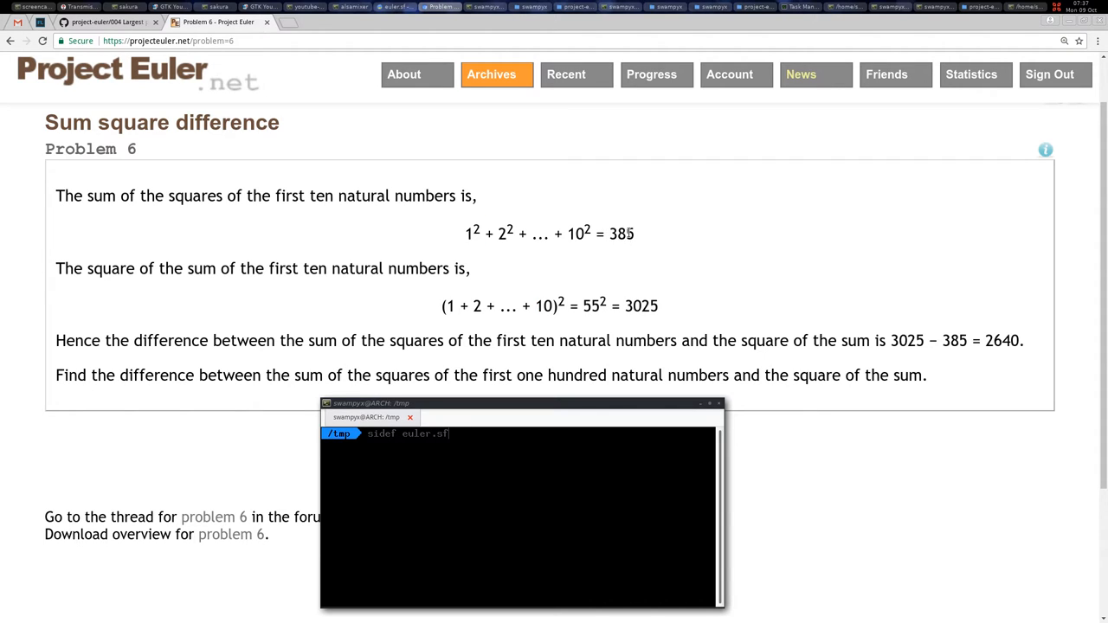
double_click(639, 306)
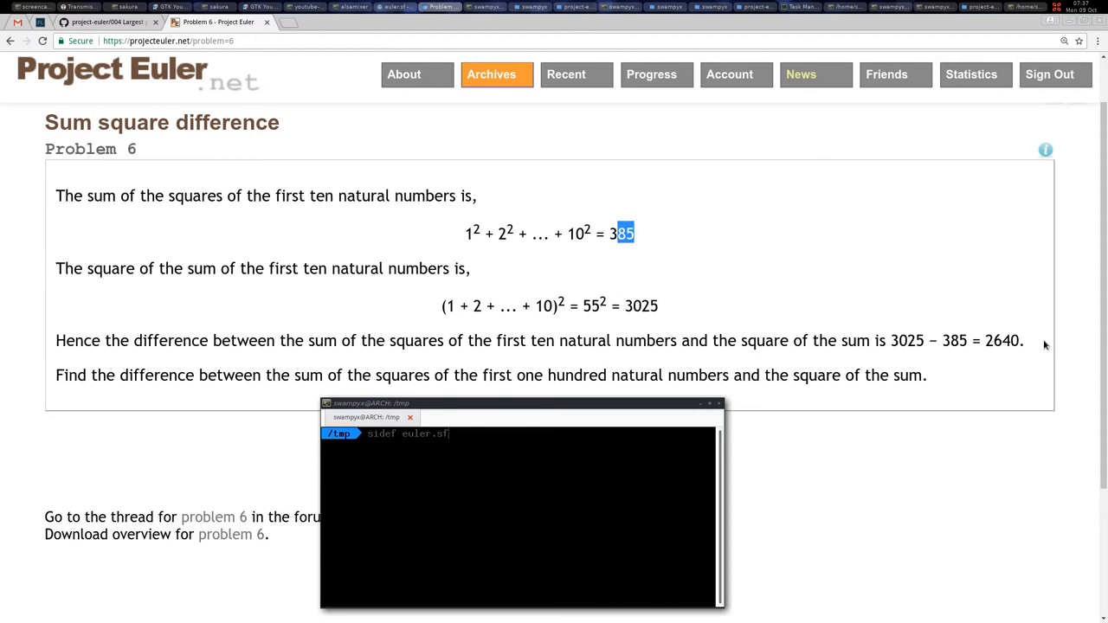
double_click(1003, 340)
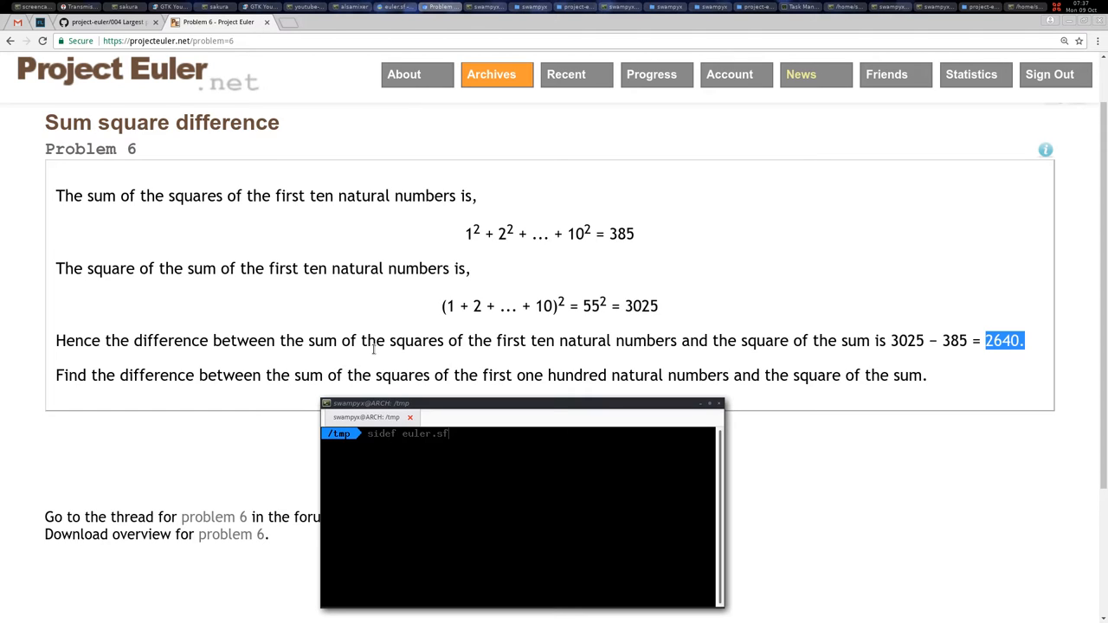
double_click(577, 374)
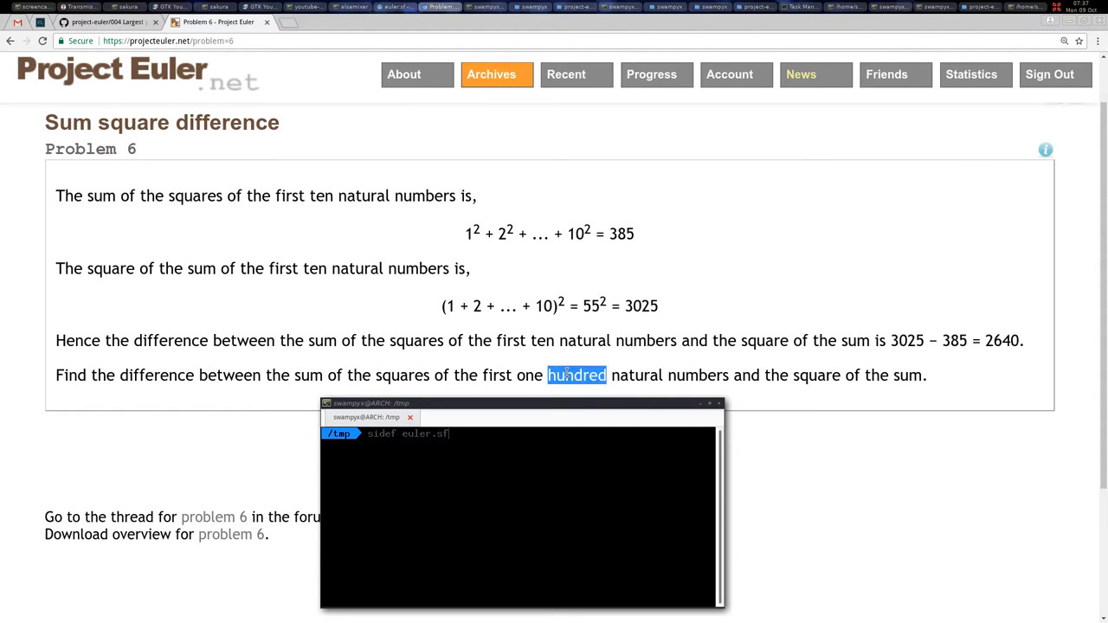
mouse_move(606, 360)
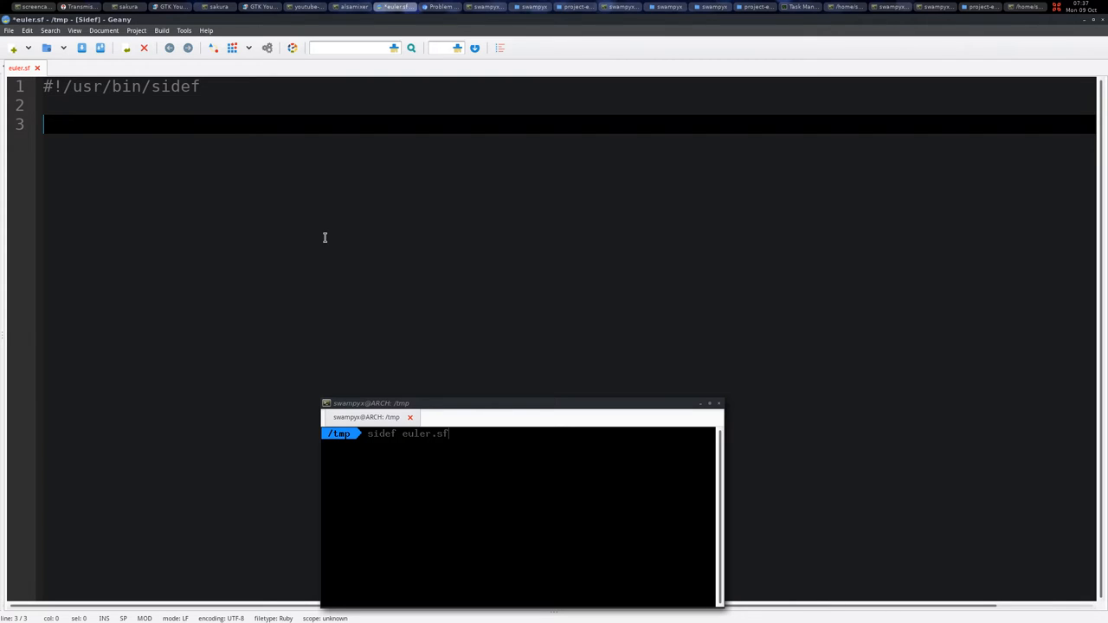
- Begin line 3 with say (sum(1..100)**2, correcting a mistyped letter and stray comma
type("say si")
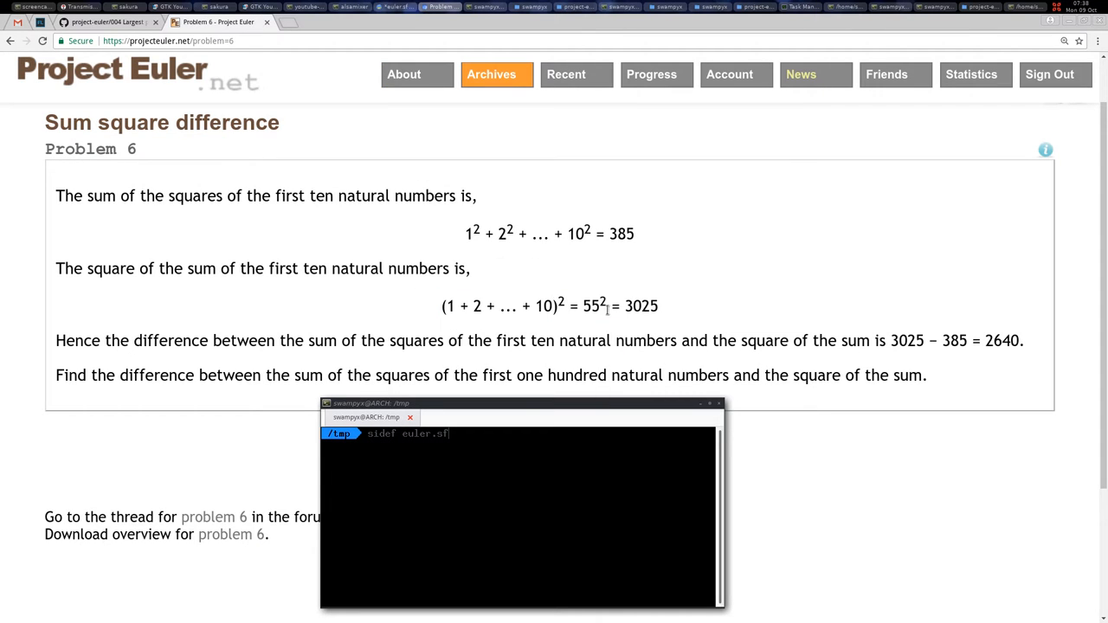
left_click(394, 7)
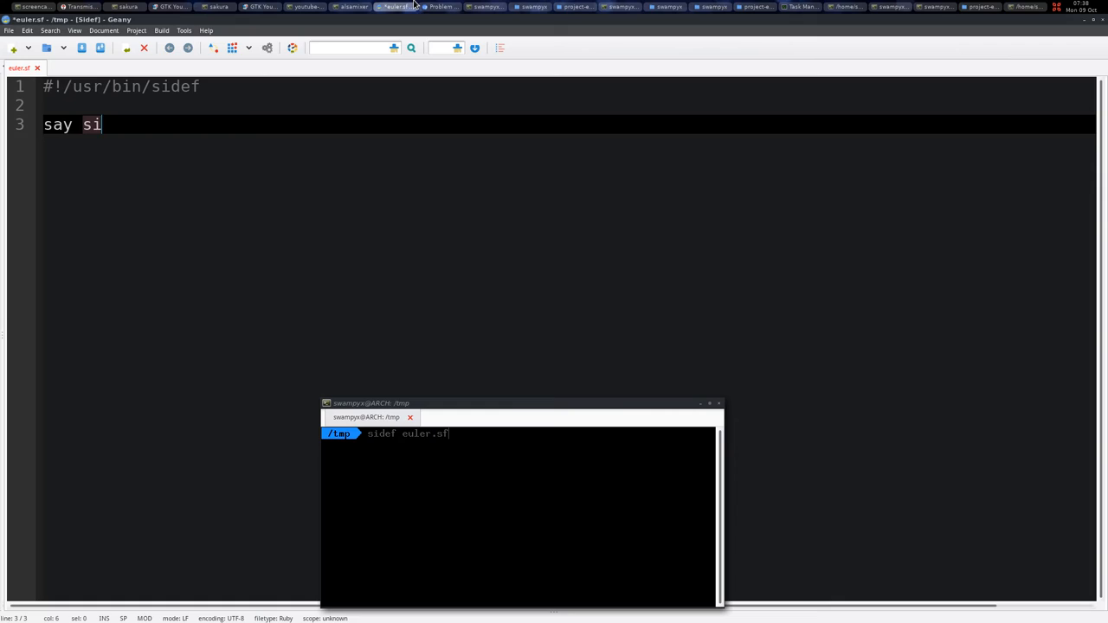
key("BackSpace")
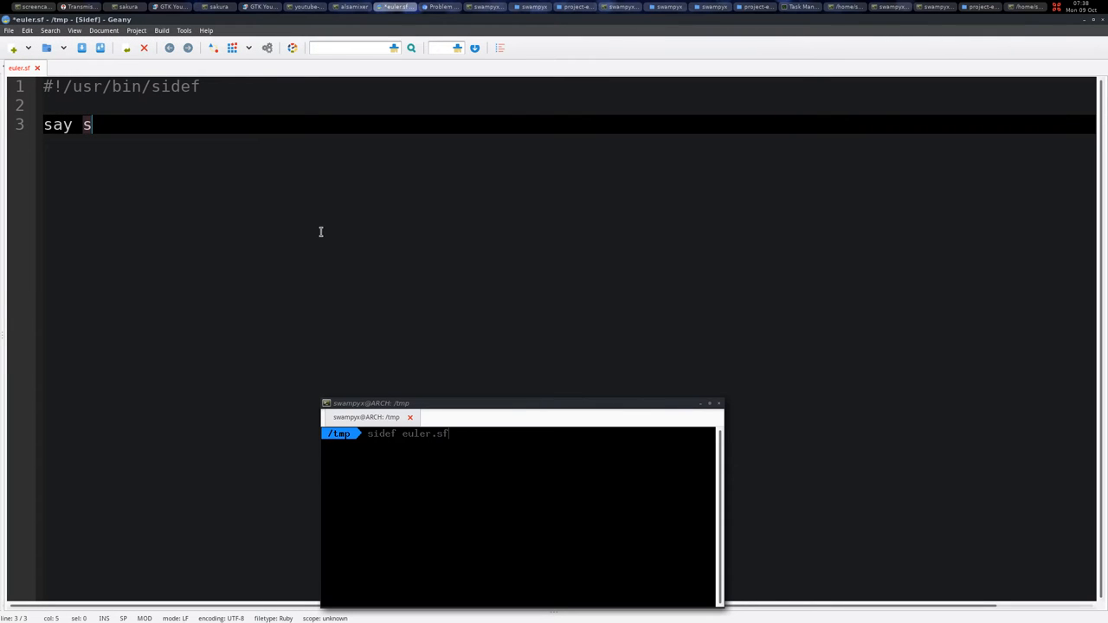
type("u")
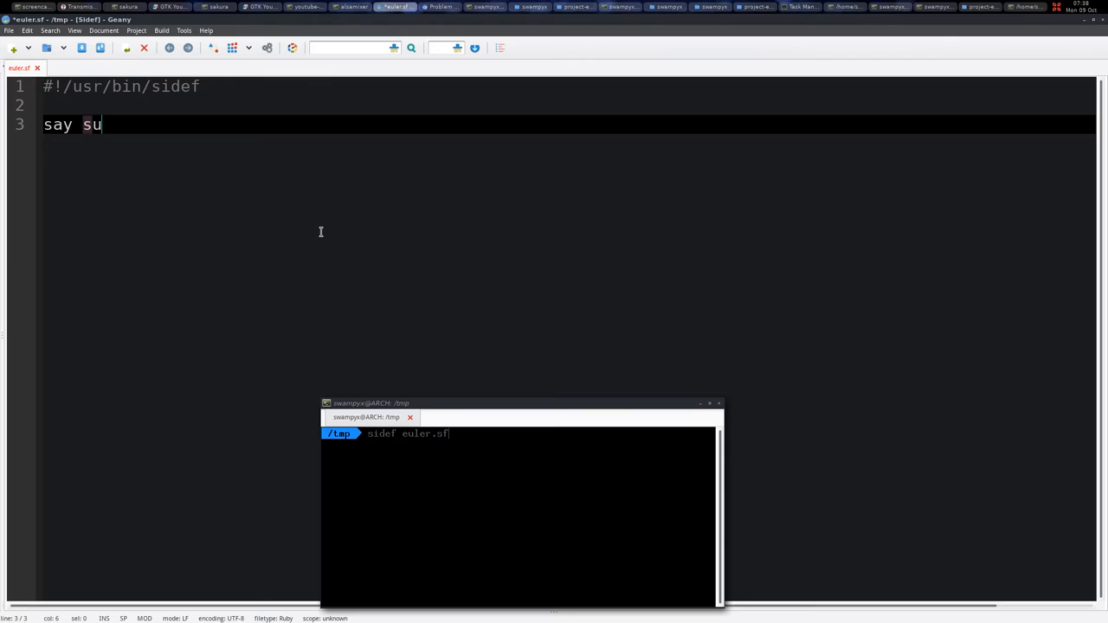
type("m(")
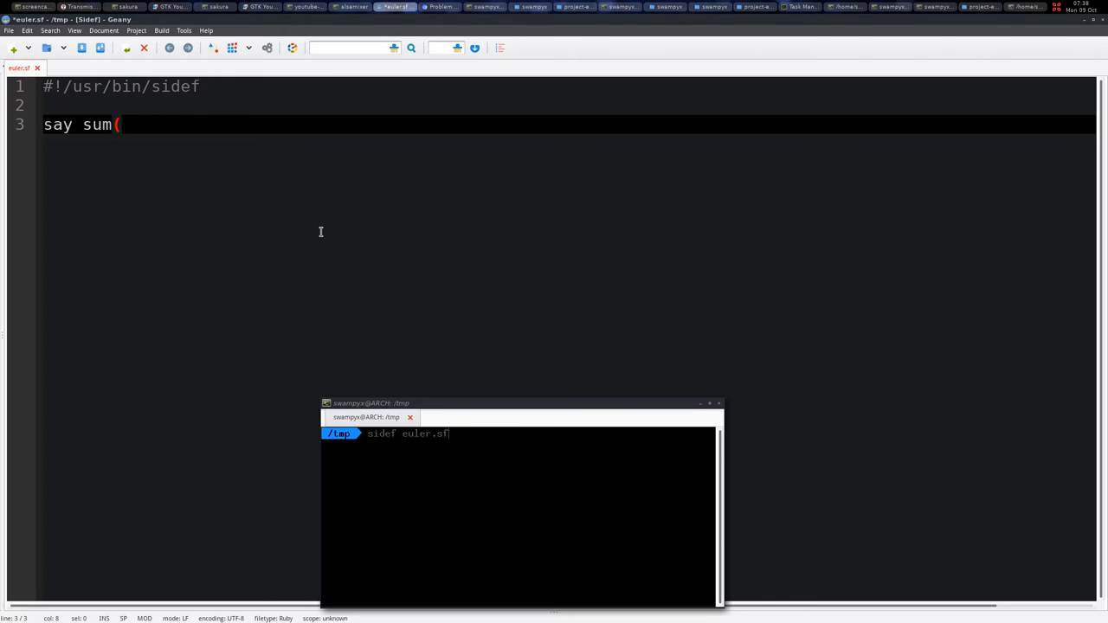
type("1..")
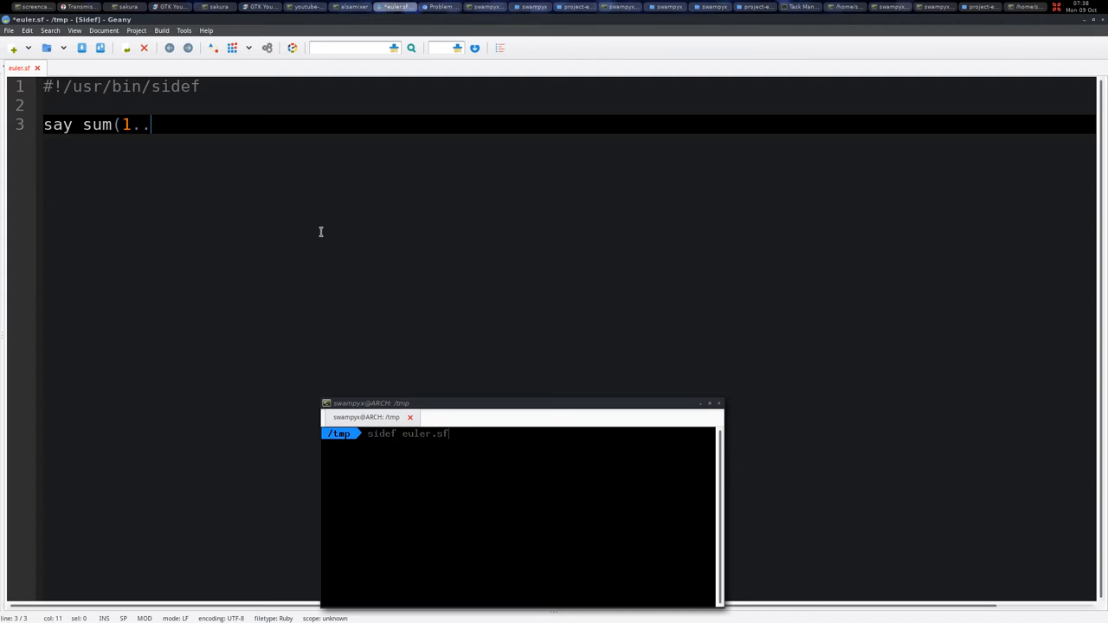
type("100,")
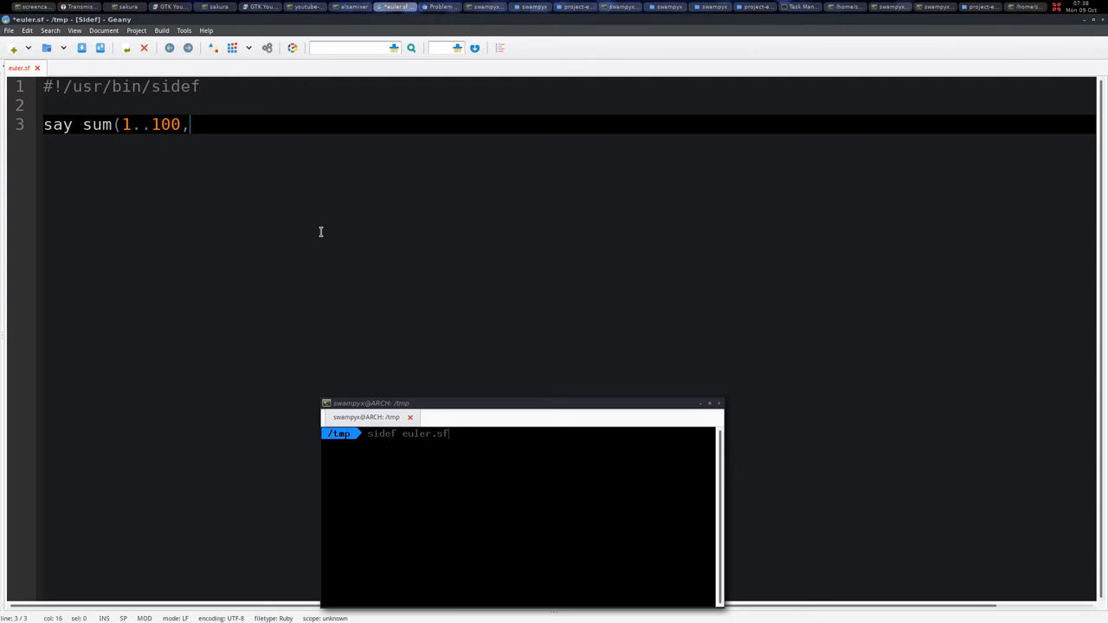
key("BackSpace")
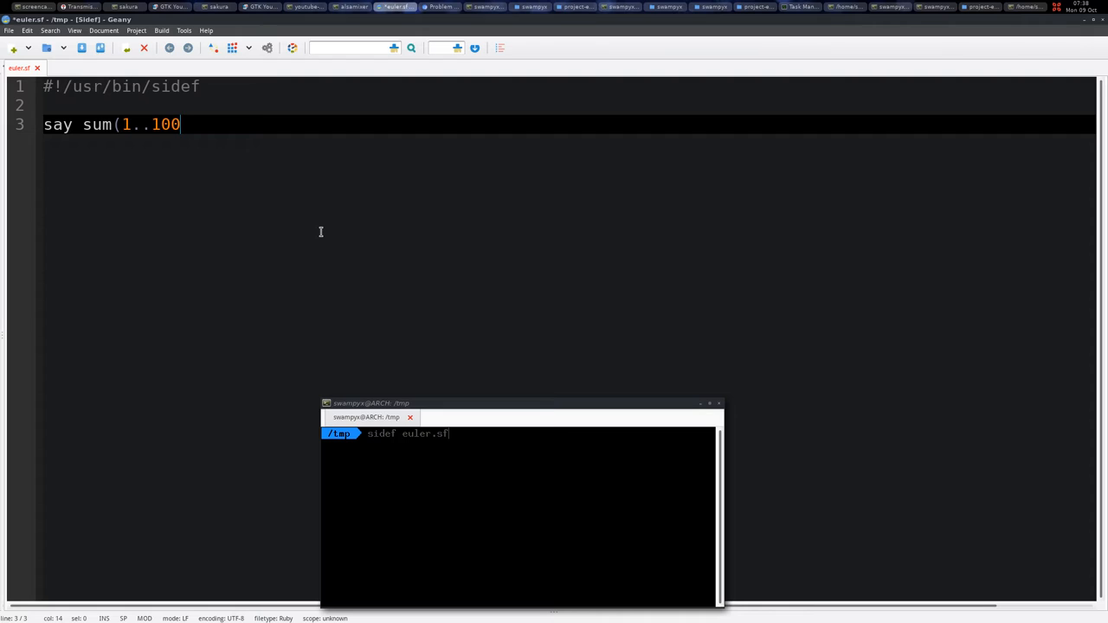
type(")**2 -")
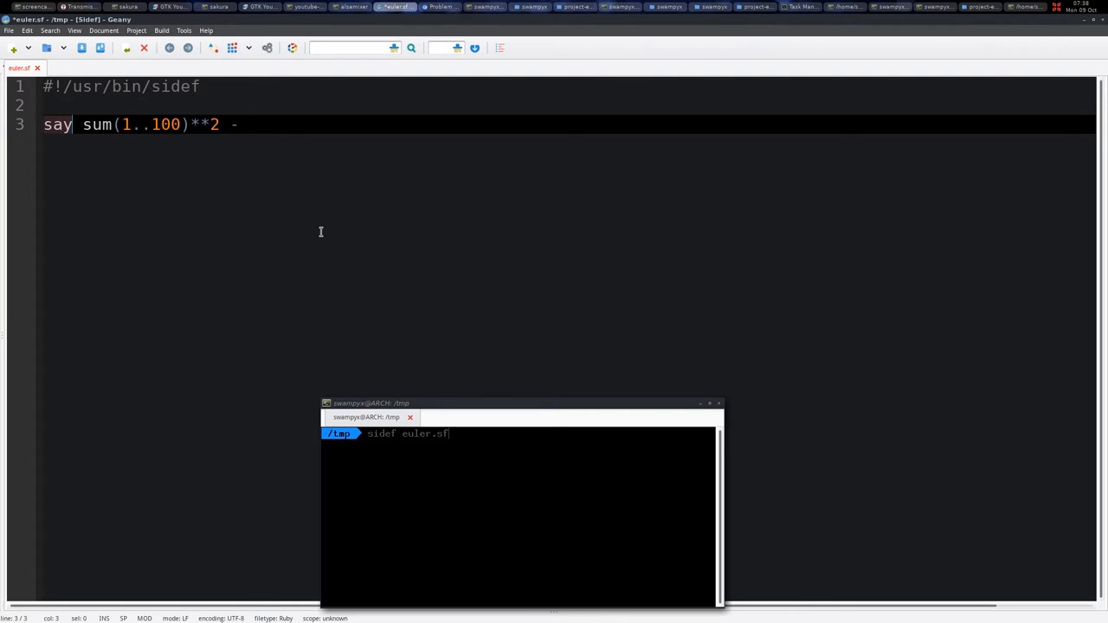
- Complete the line with - sum(1..100, { _**2 })) and save euler.sf
type("(")
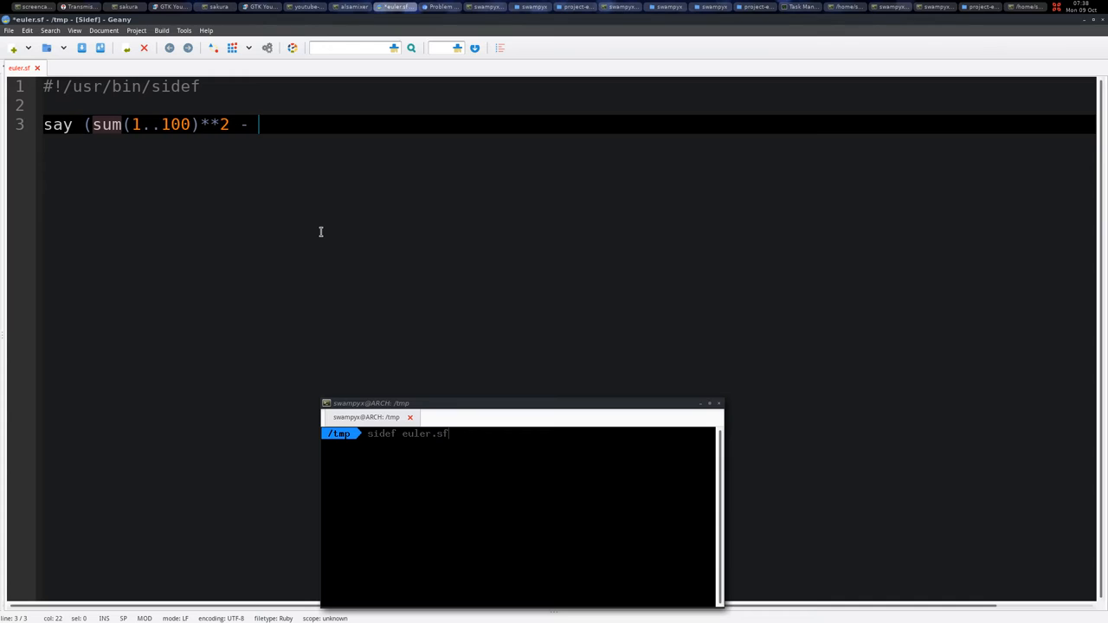
type("su")
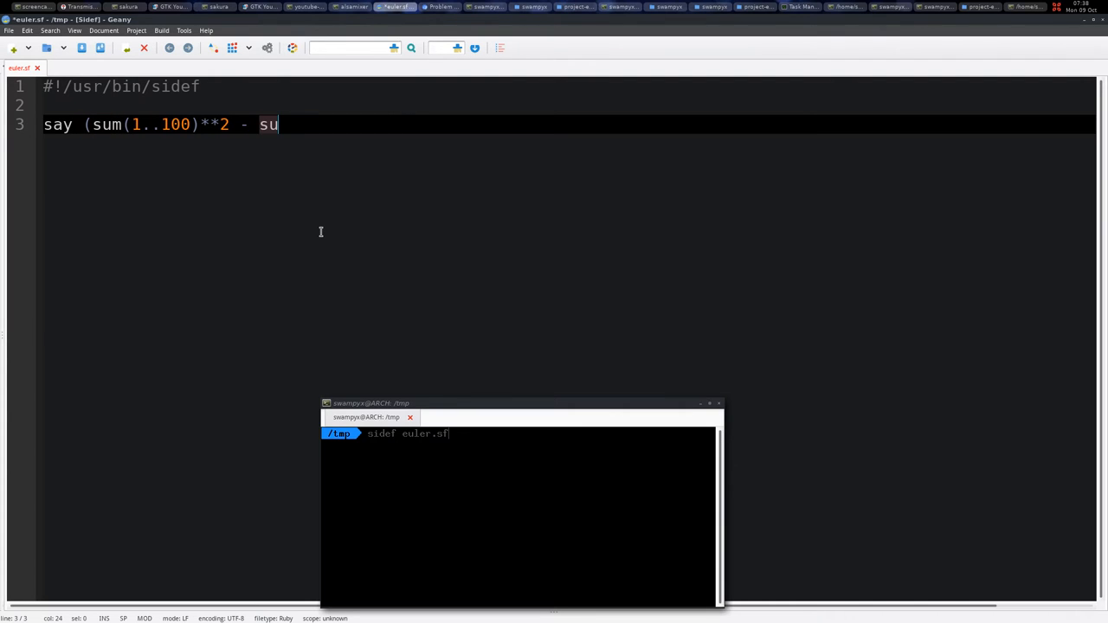
type("m(1..10")
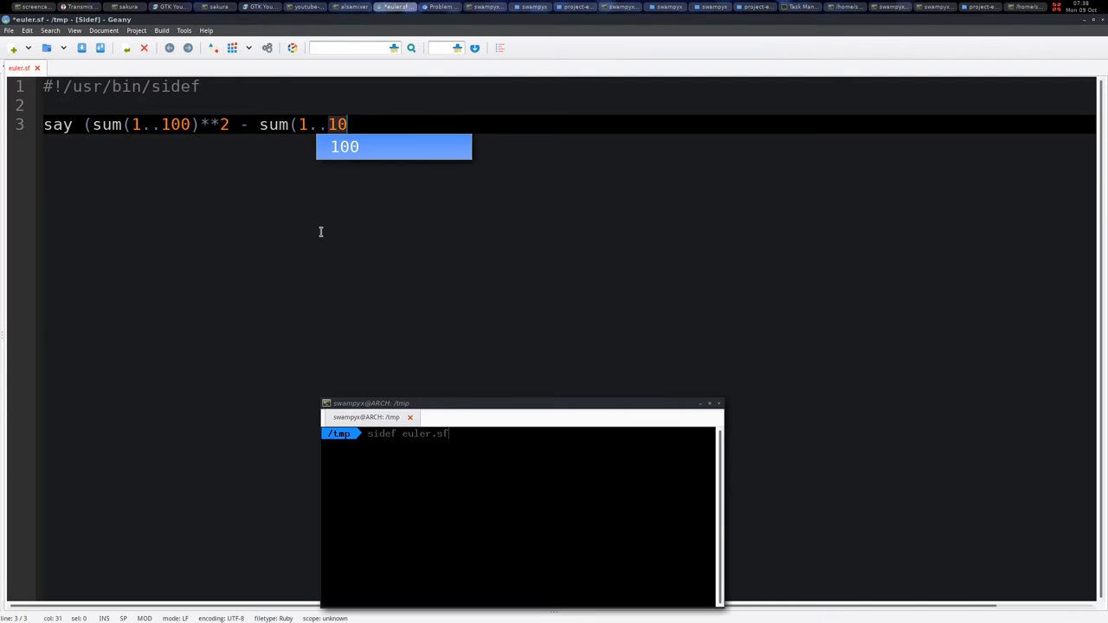
type("0, {")
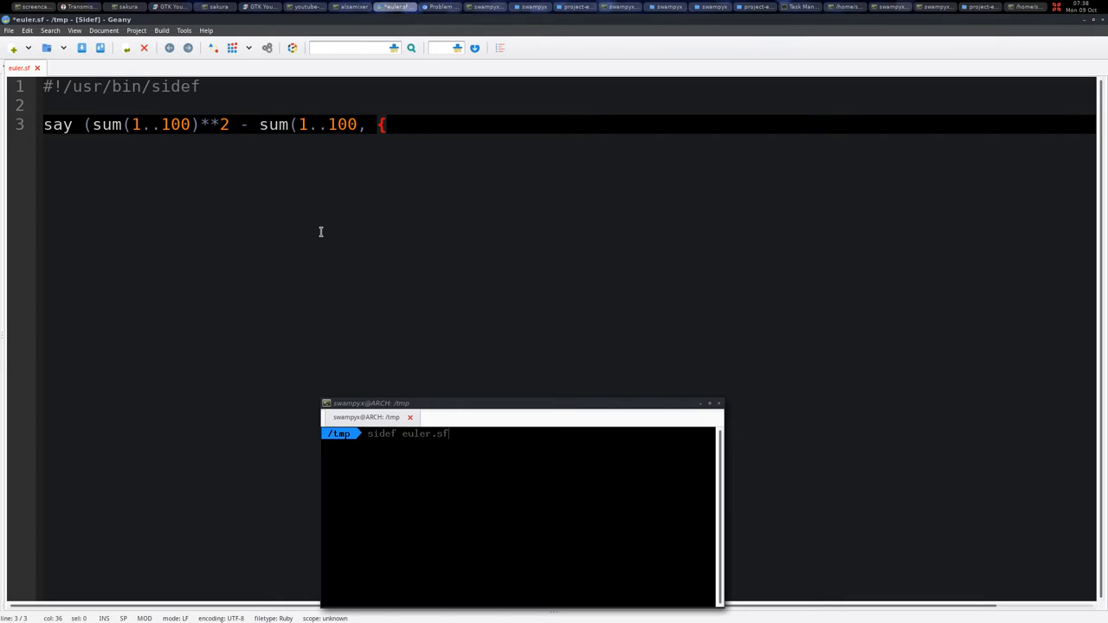
type("_**2 })")
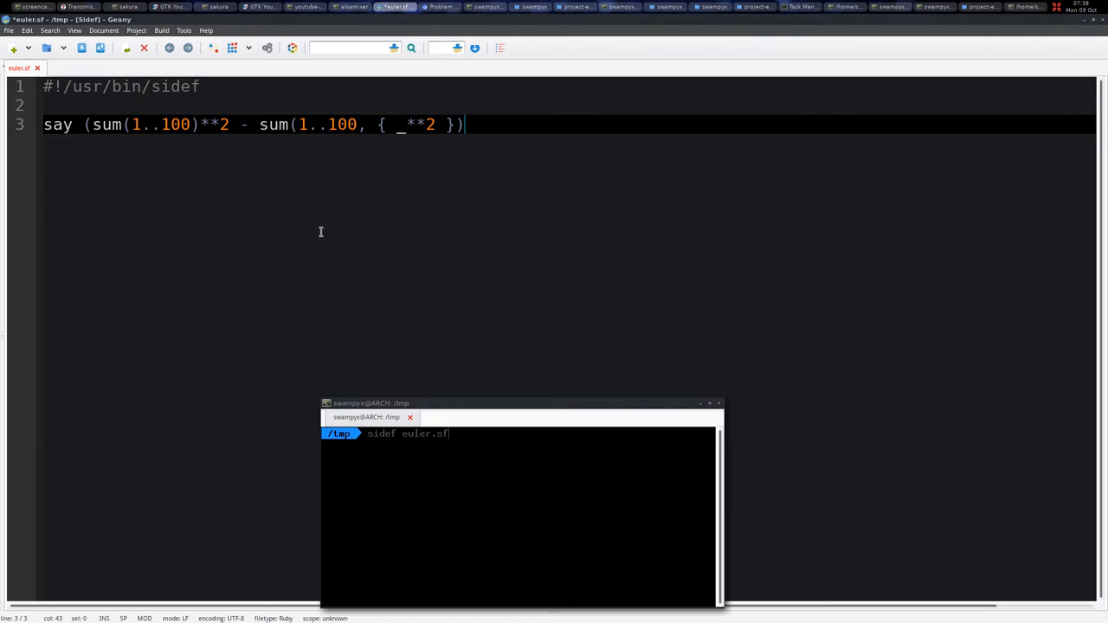
type(")")
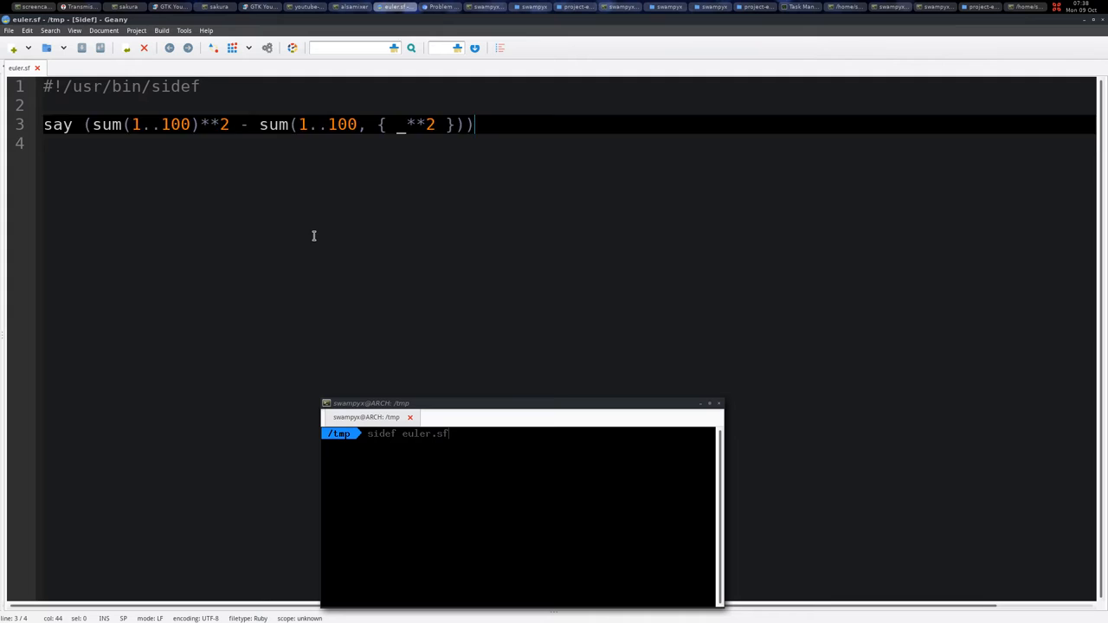
- Execute sidef euler.sf in the terminal, printing 25164150
key("Return")
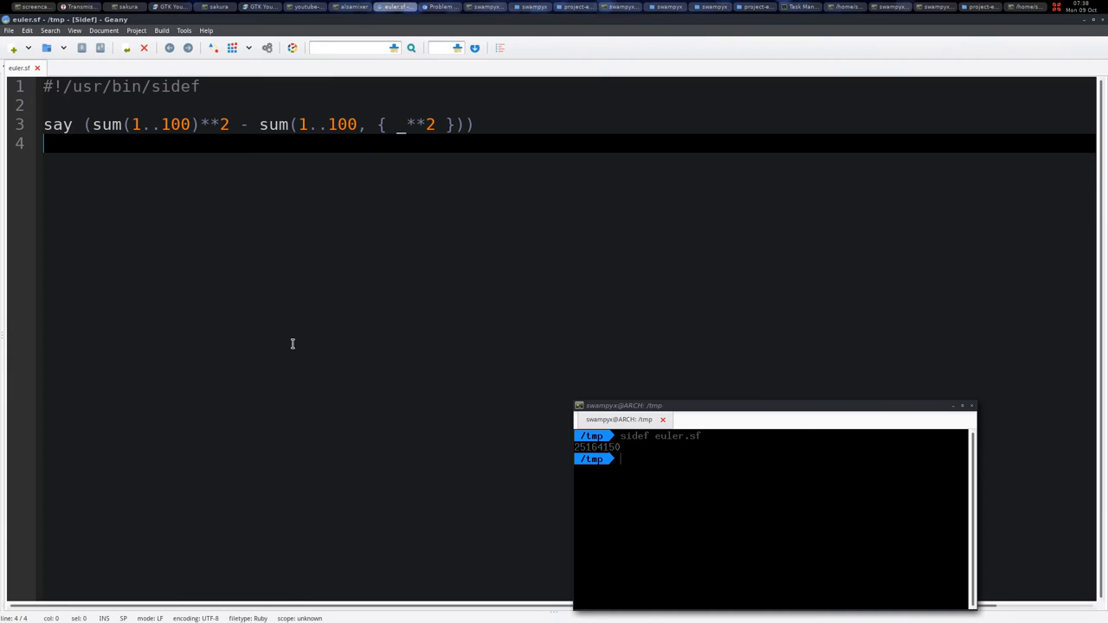
mouse_move(281, 347)
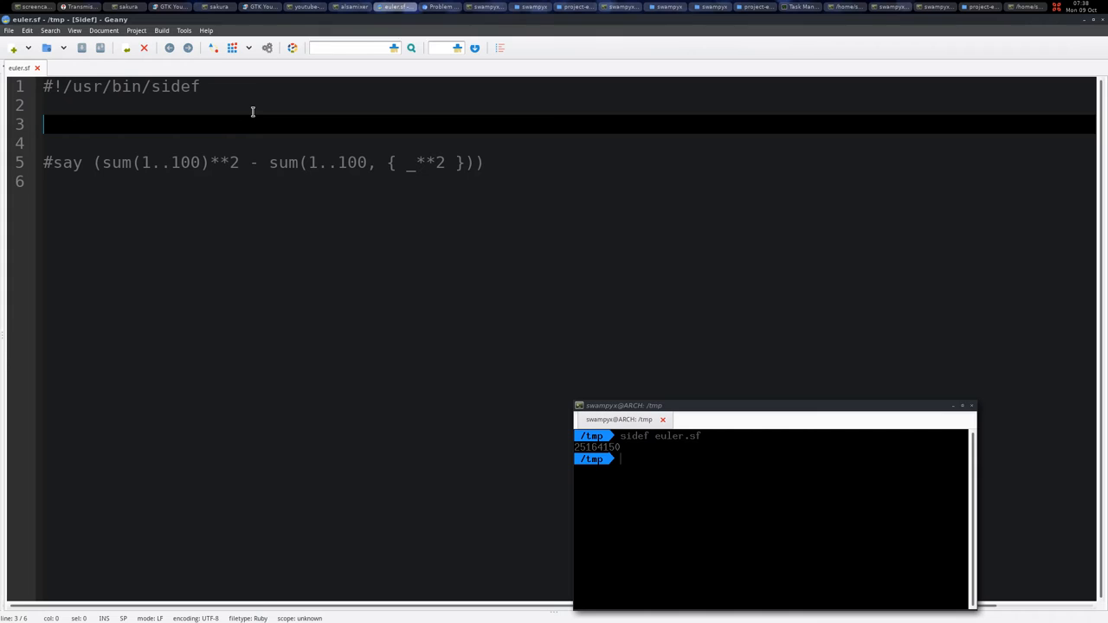
- Print n*(n+1)/2 and sum(1..n) for n = 100, both giving 5050, then comment out the sum line
type("n")
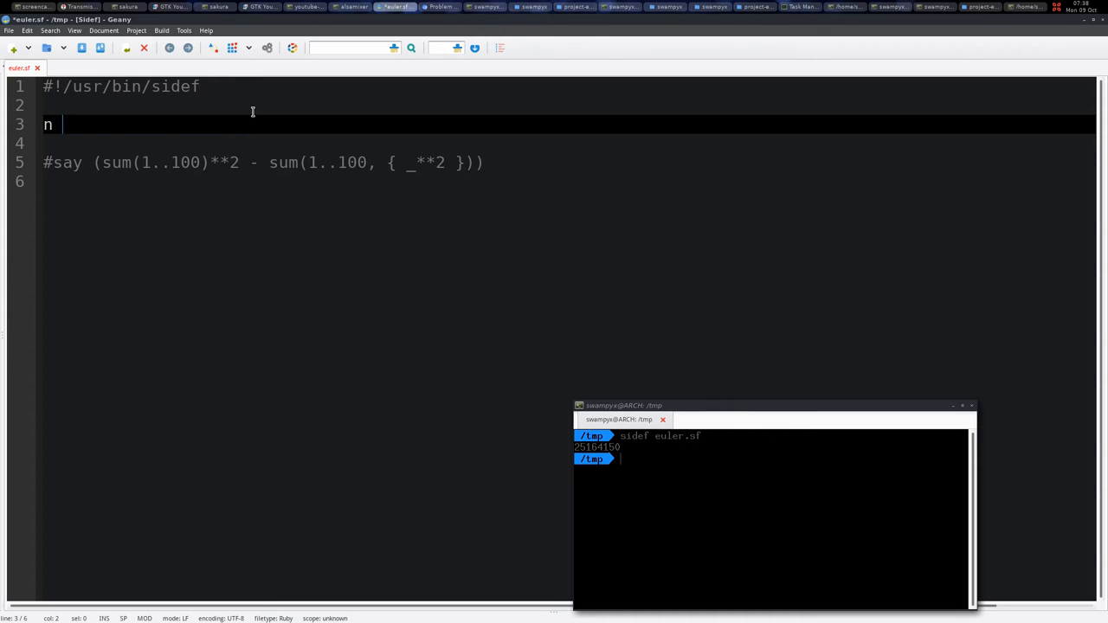
type("* (n+1) / 2)")
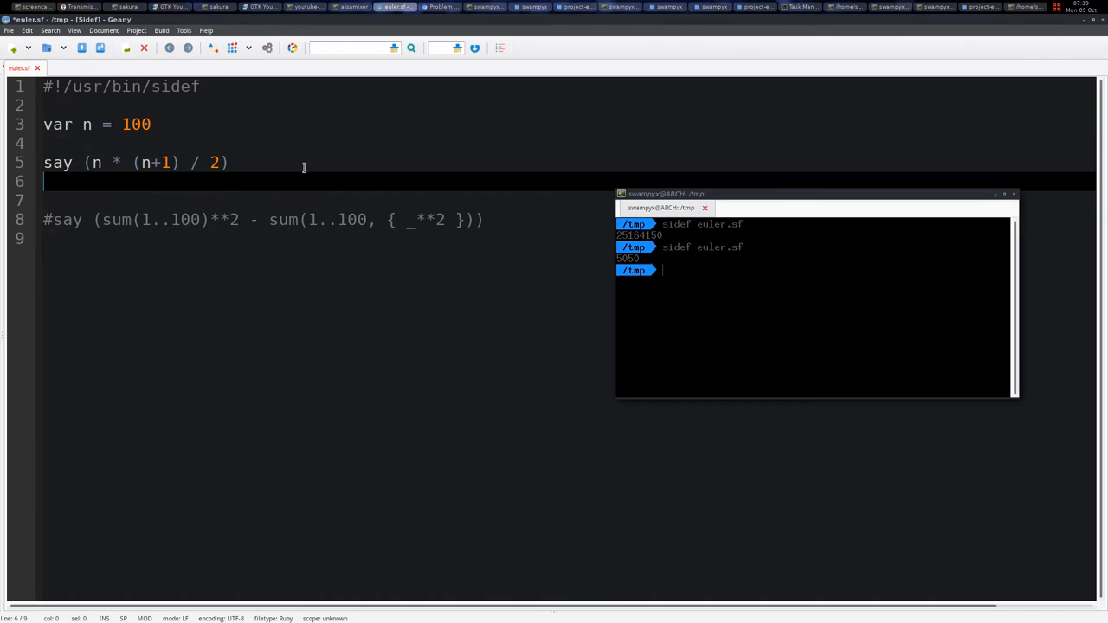
type("say siu")
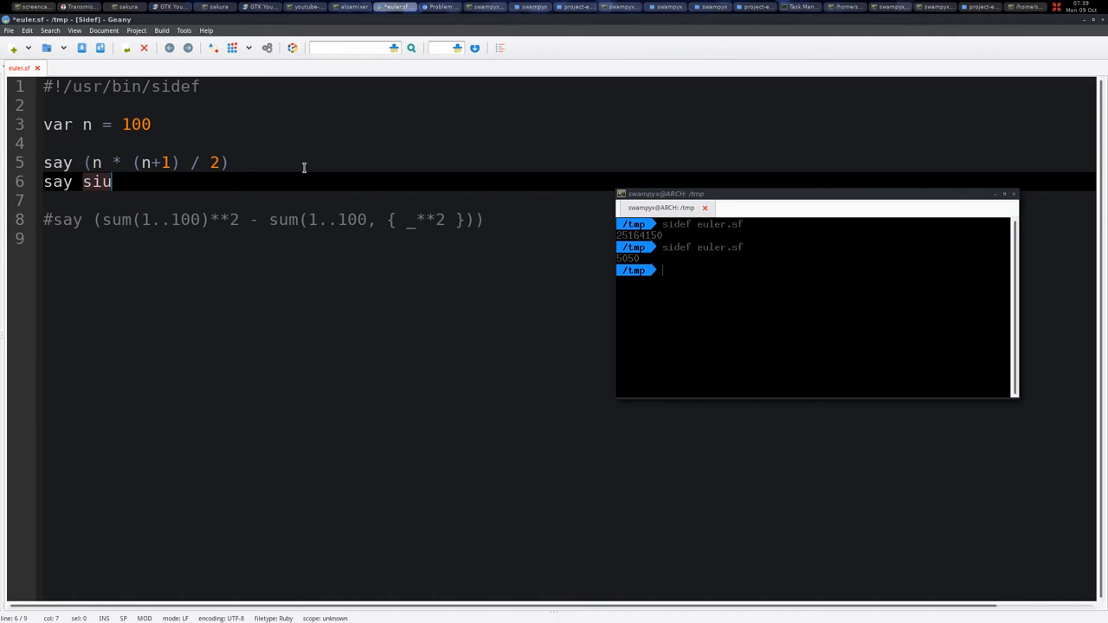
type("sum(1..n")
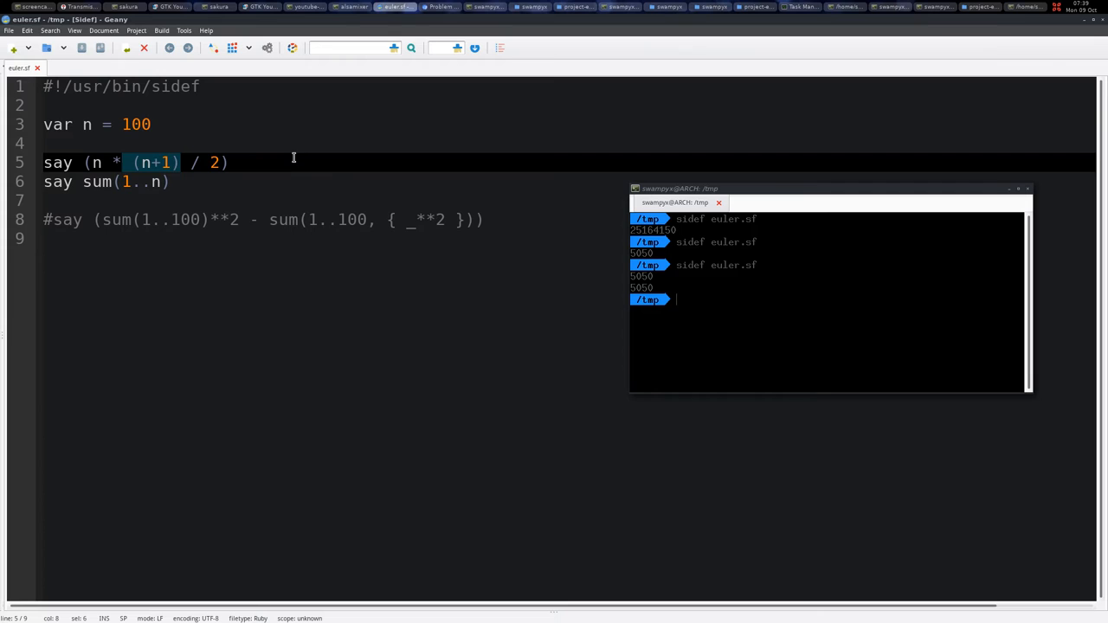
left_click(170, 182)
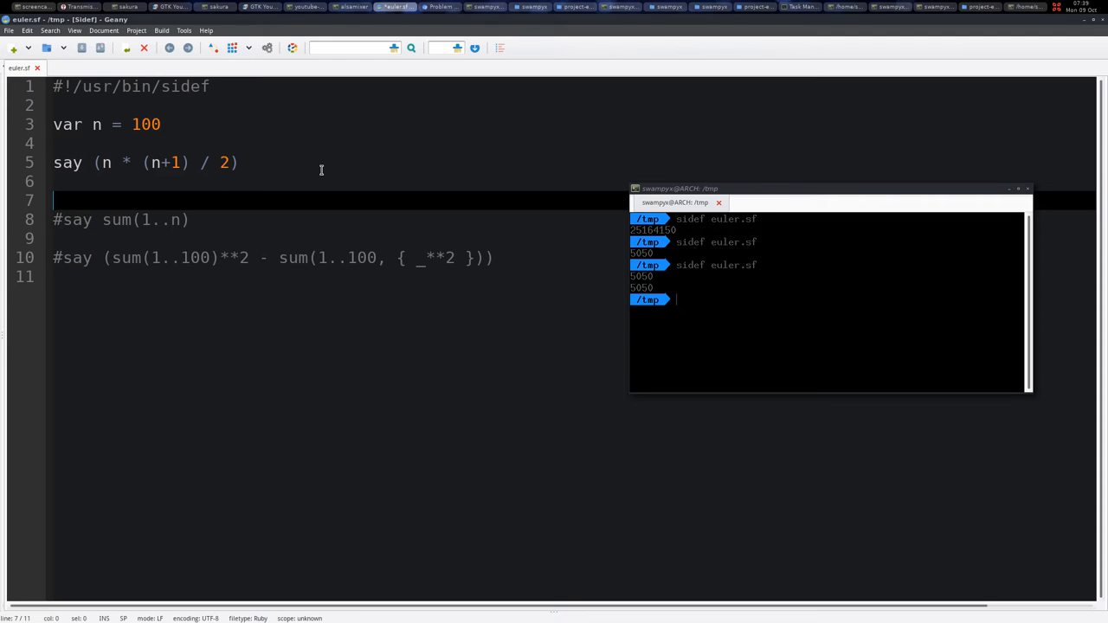
- Print faulhaber_sum(100, 2), fix the misspelt name and rerun to get 338350
type("va")
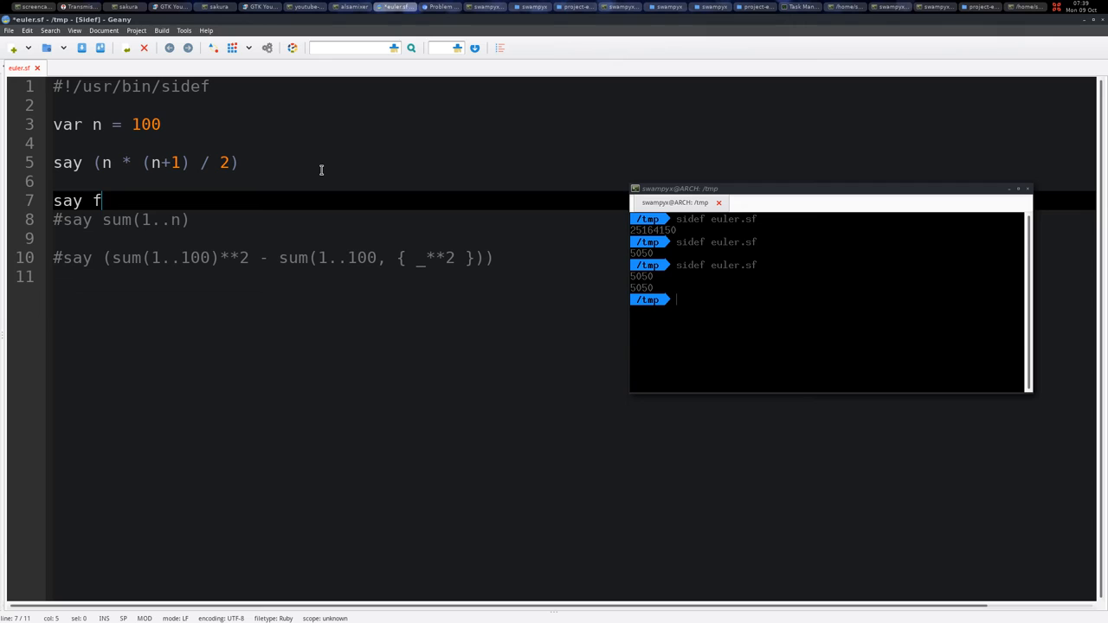
type("aulb")
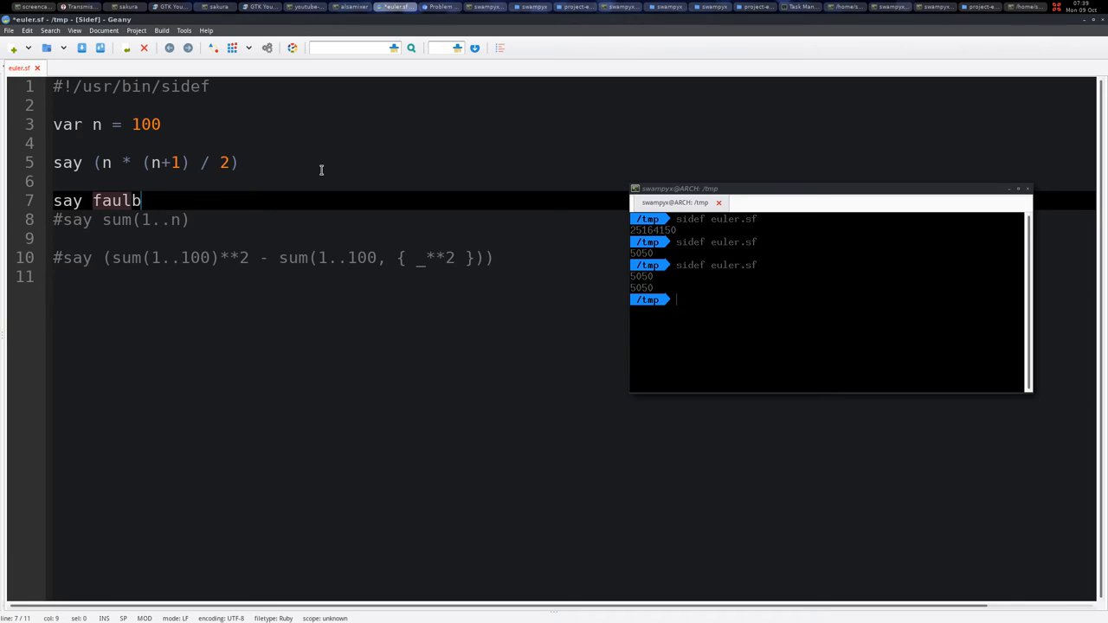
type("er_su")
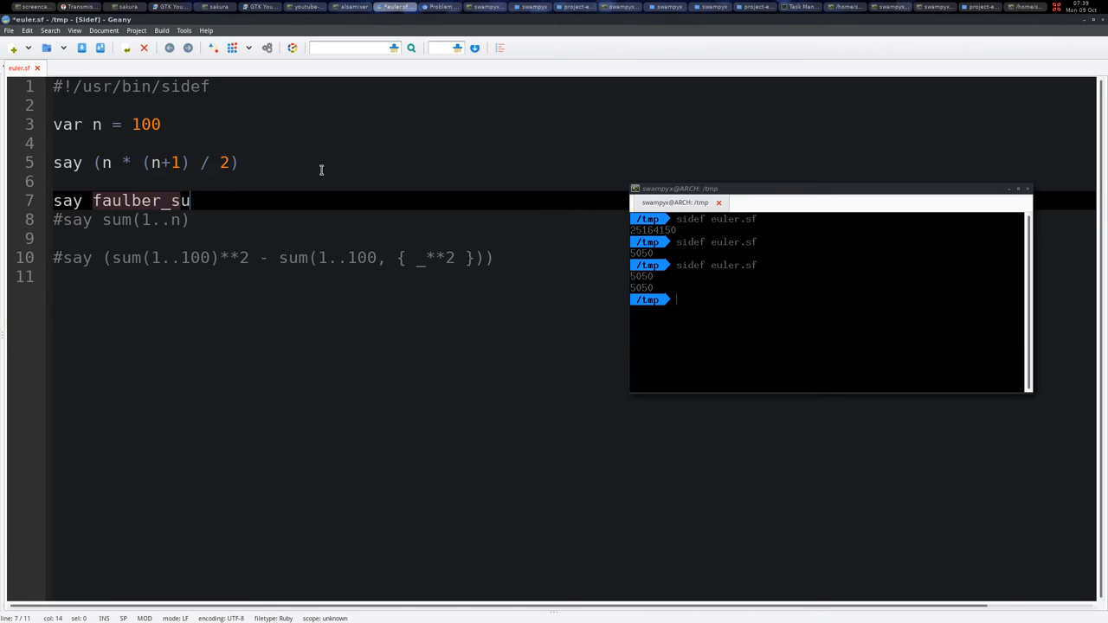
type("m(100")
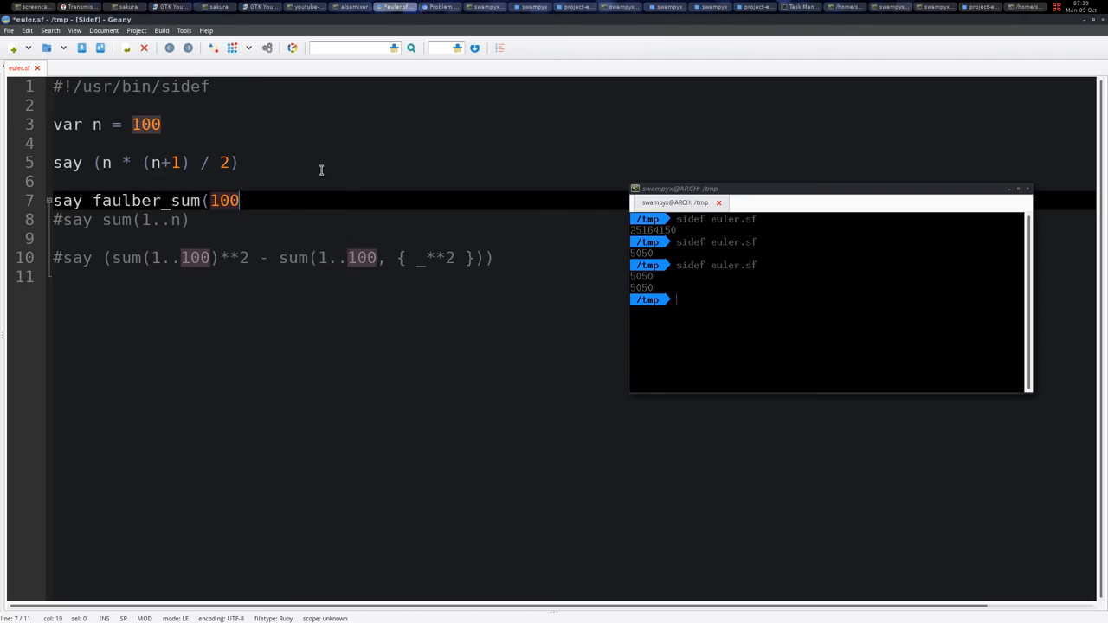
type(", 2)")
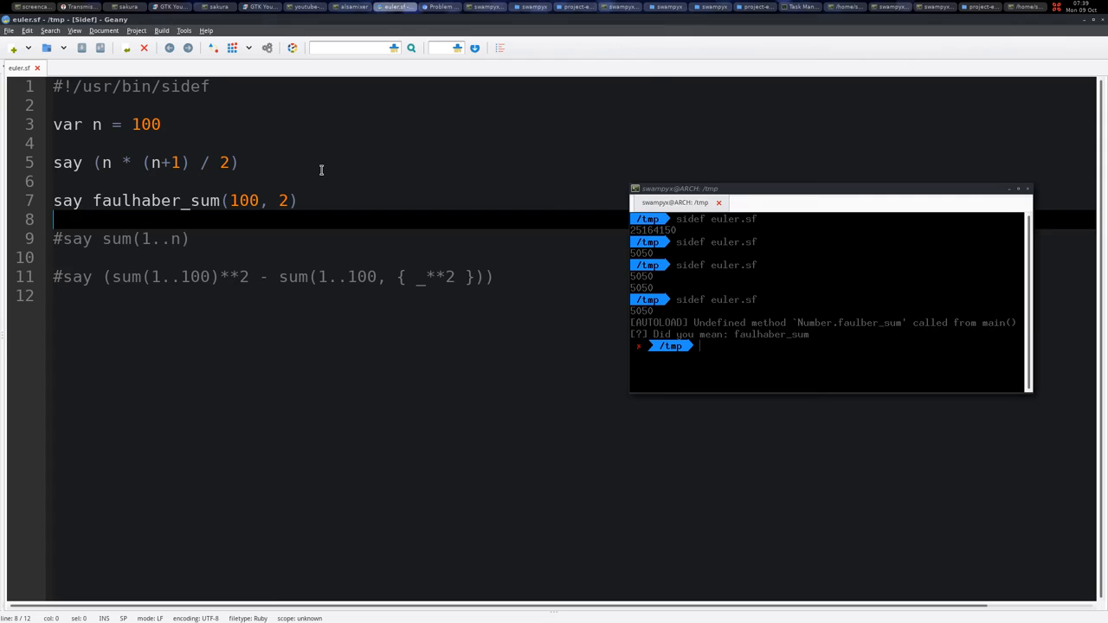
key("Return")
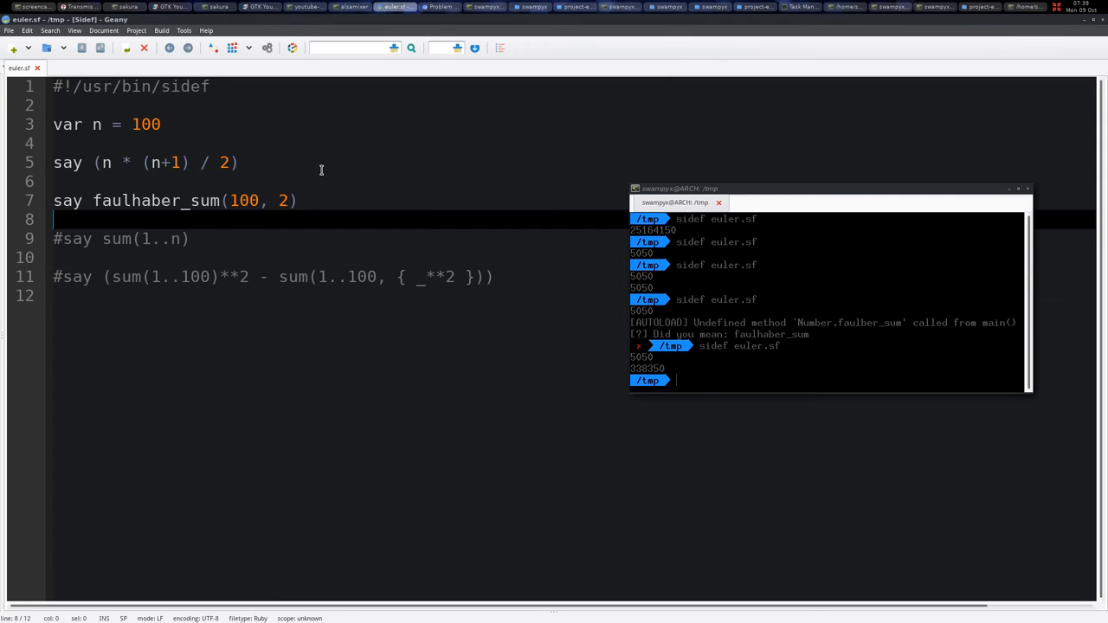
- Cross-check with say sum(1..100, { _**2 }), then clear the test lines below var n = 100
type("say sum(")
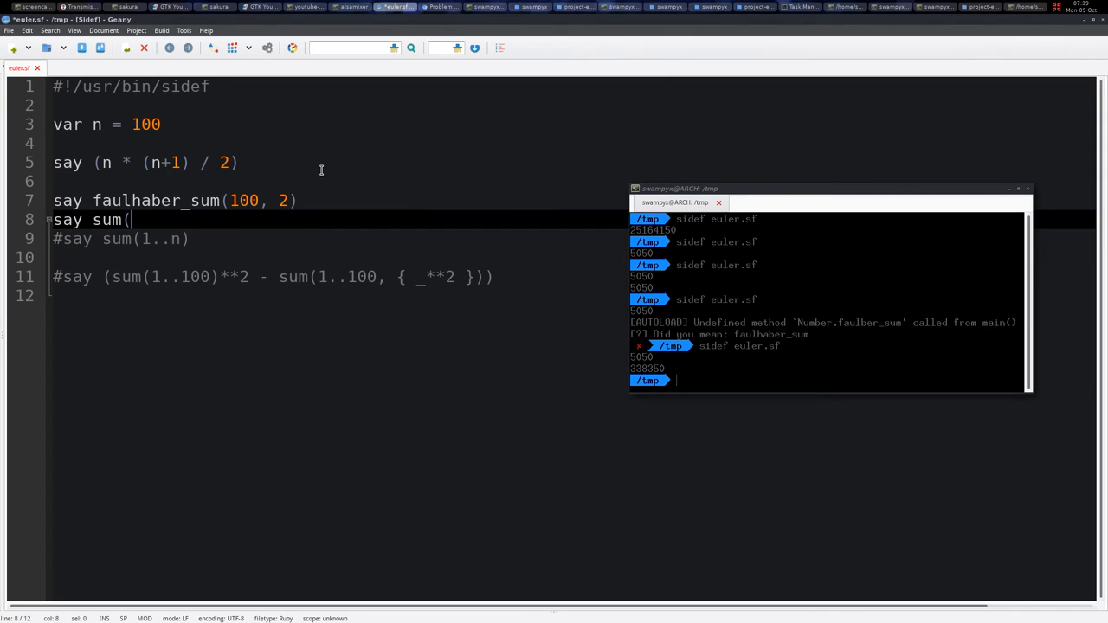
type("1..100, {")
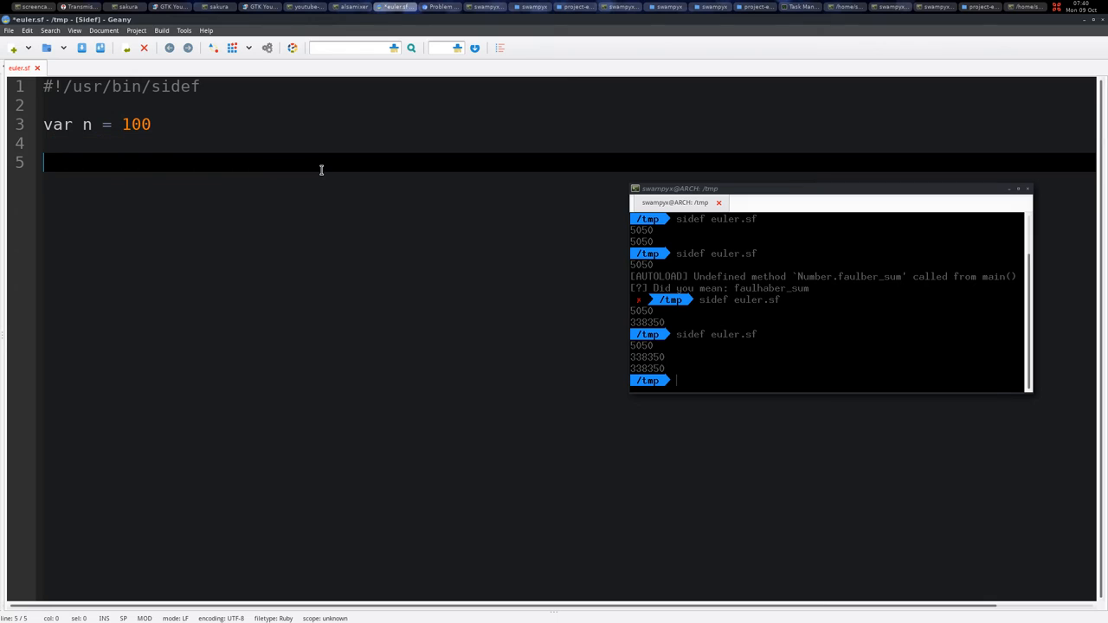
- Write say (faulhaber_sum(n, 1)**2 - faulhaber_sum(n, 2)), save and run to get 25164150
type("say faulh")
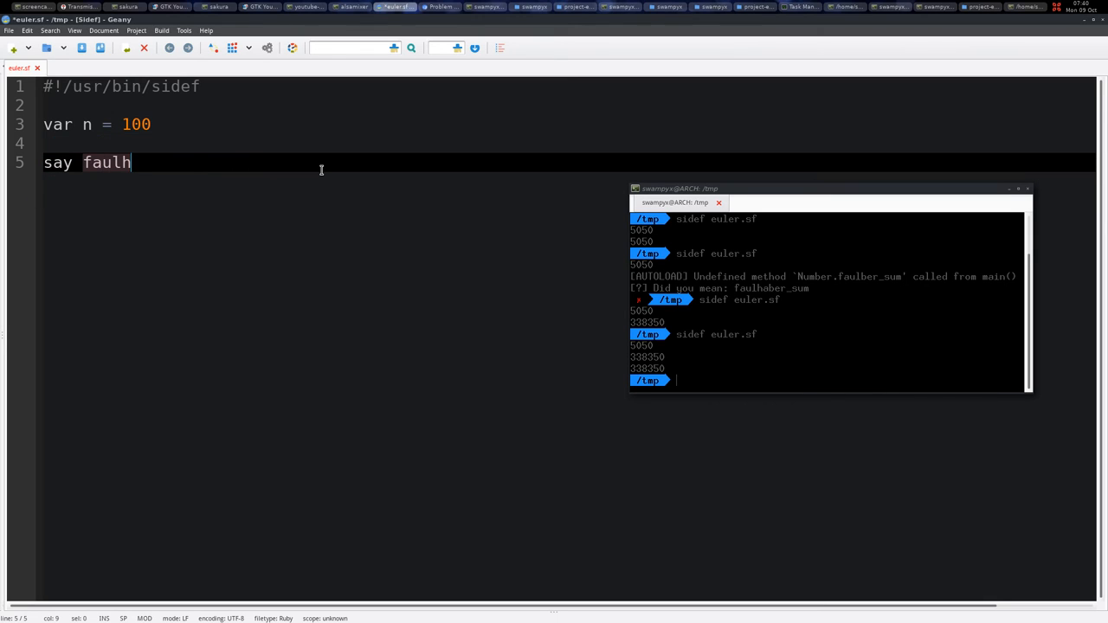
type("aber_s")
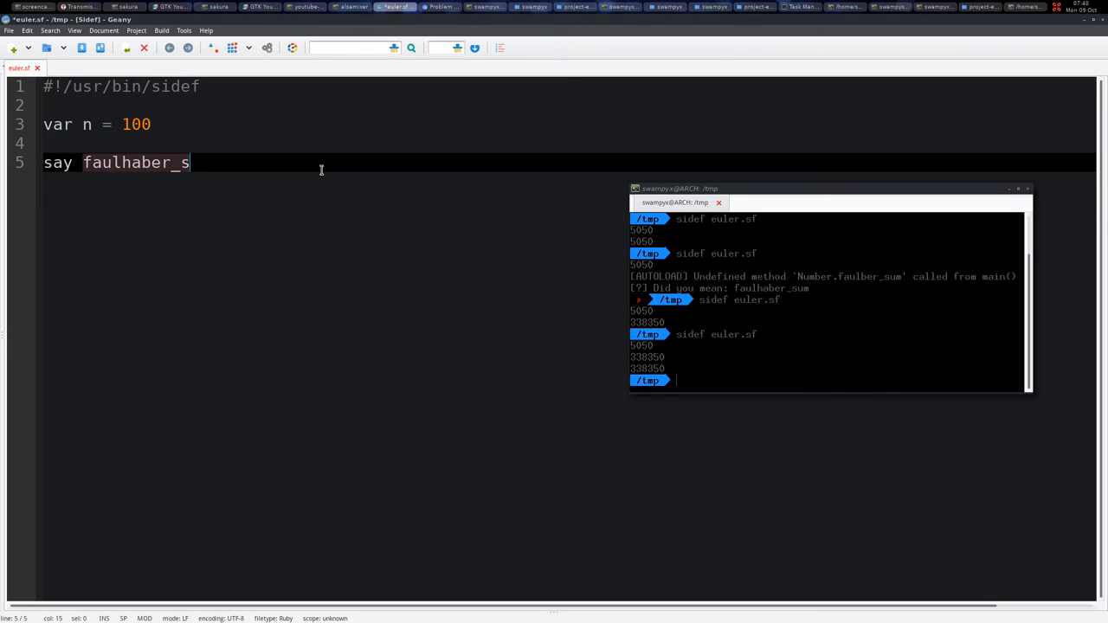
type("u")
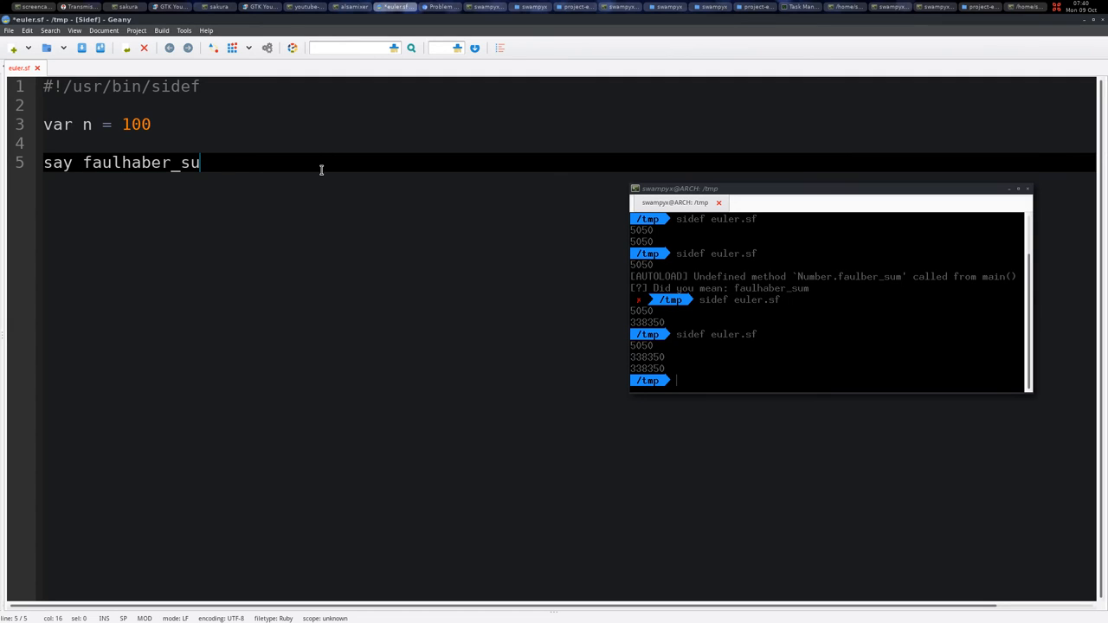
type("m(n")
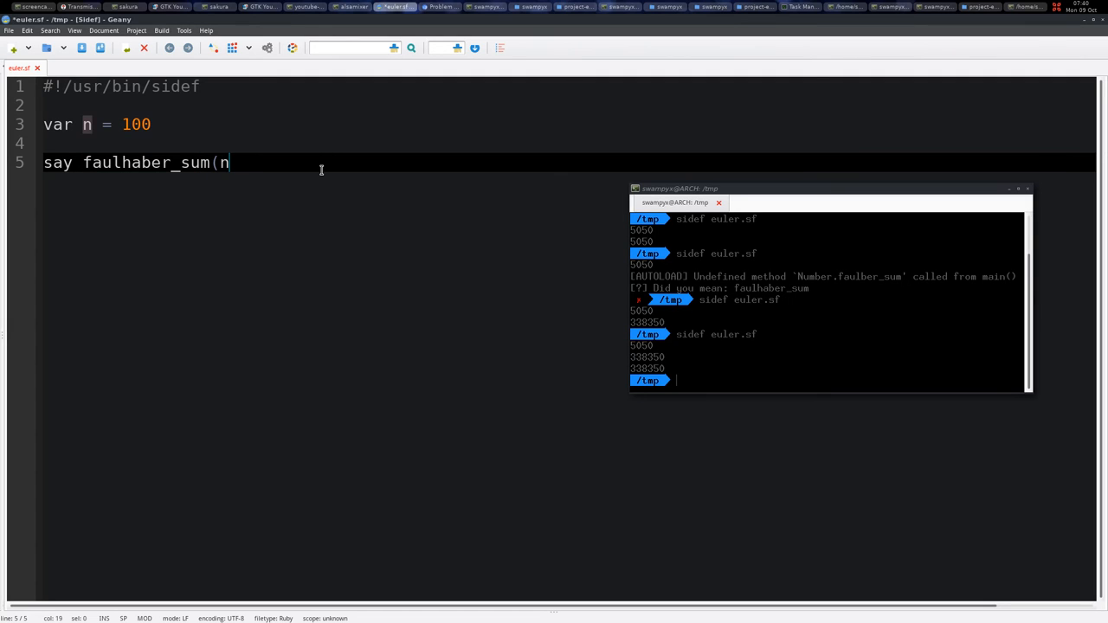
type(", 1)")
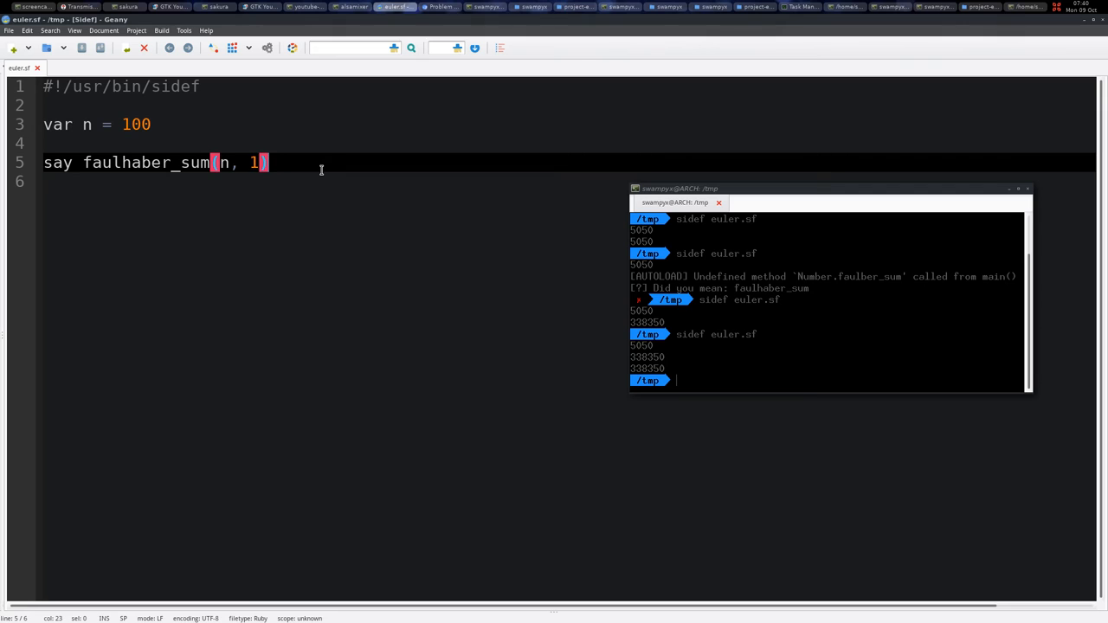
type("**2")
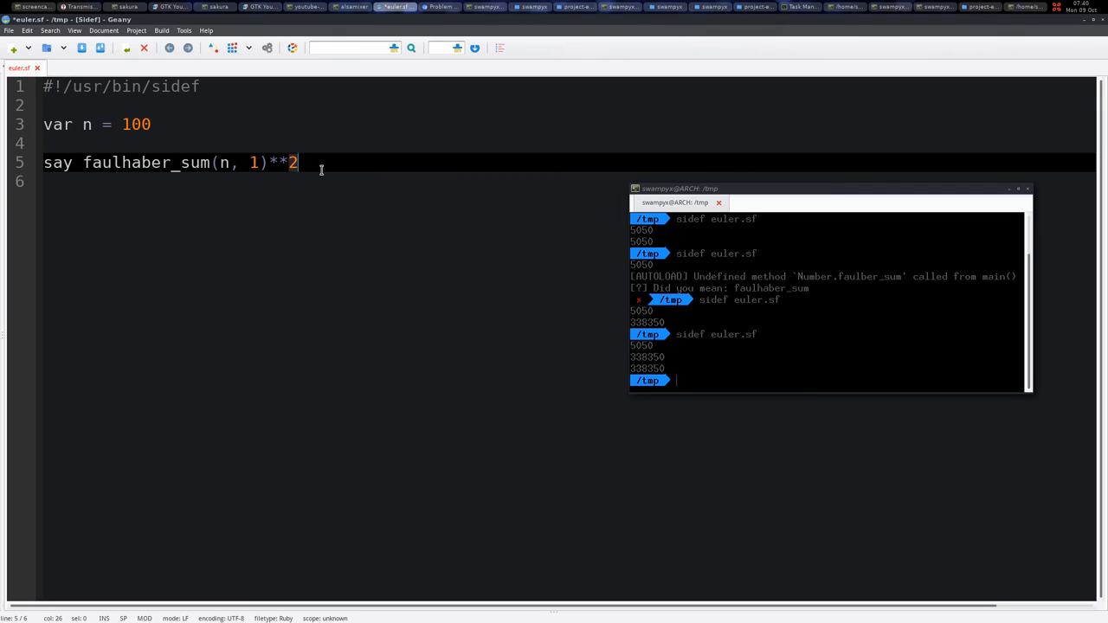
type("(")
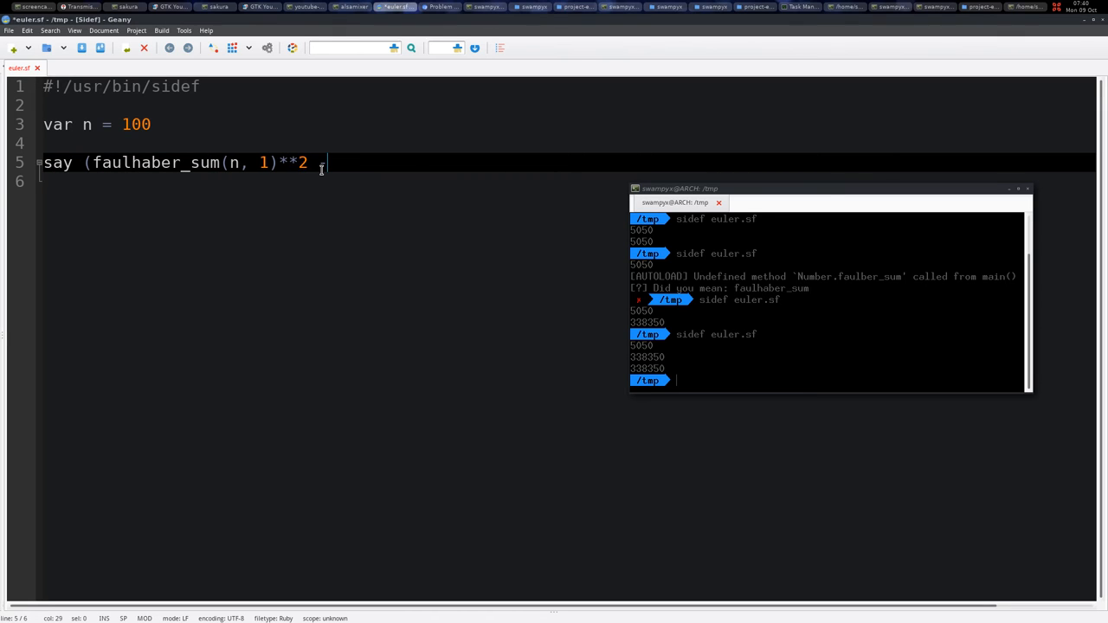
type("faulhaber_sum(")
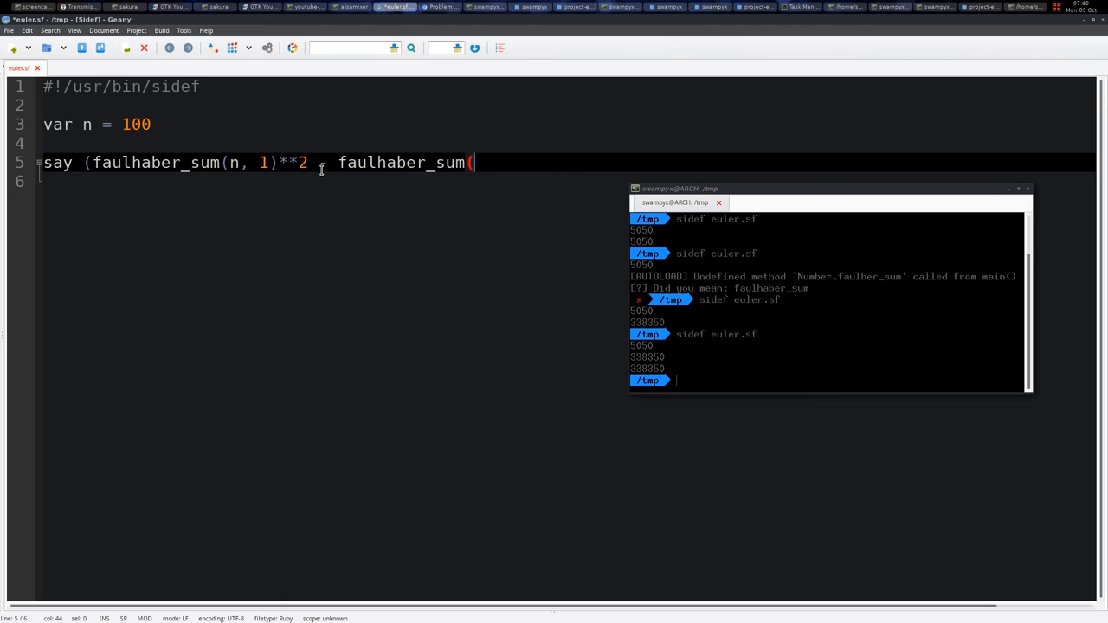
type("n, 2))")
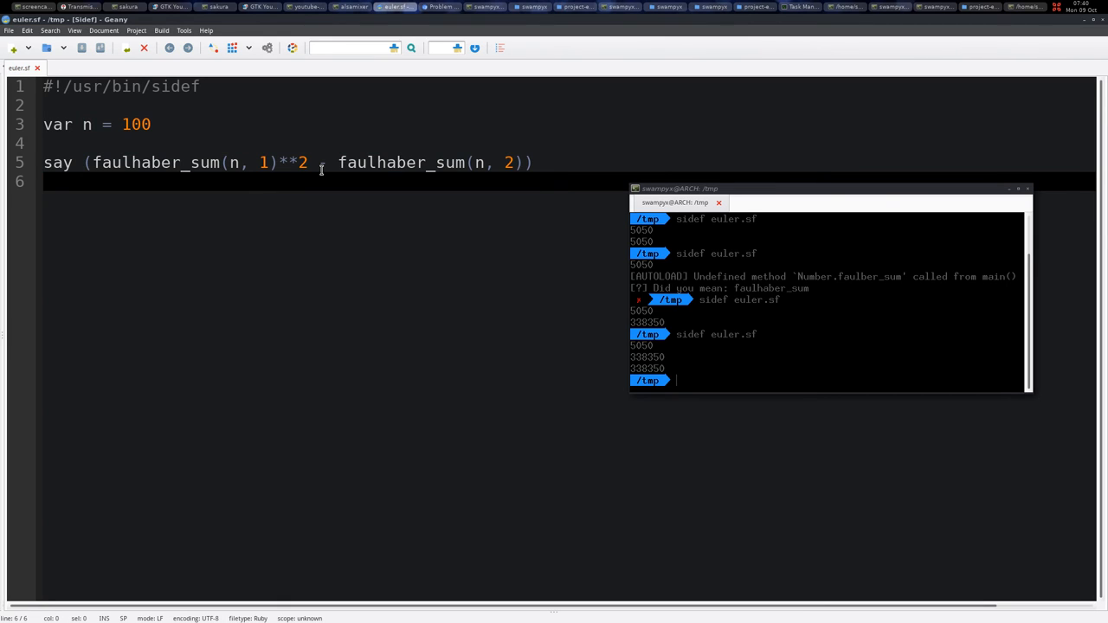
key("Return")
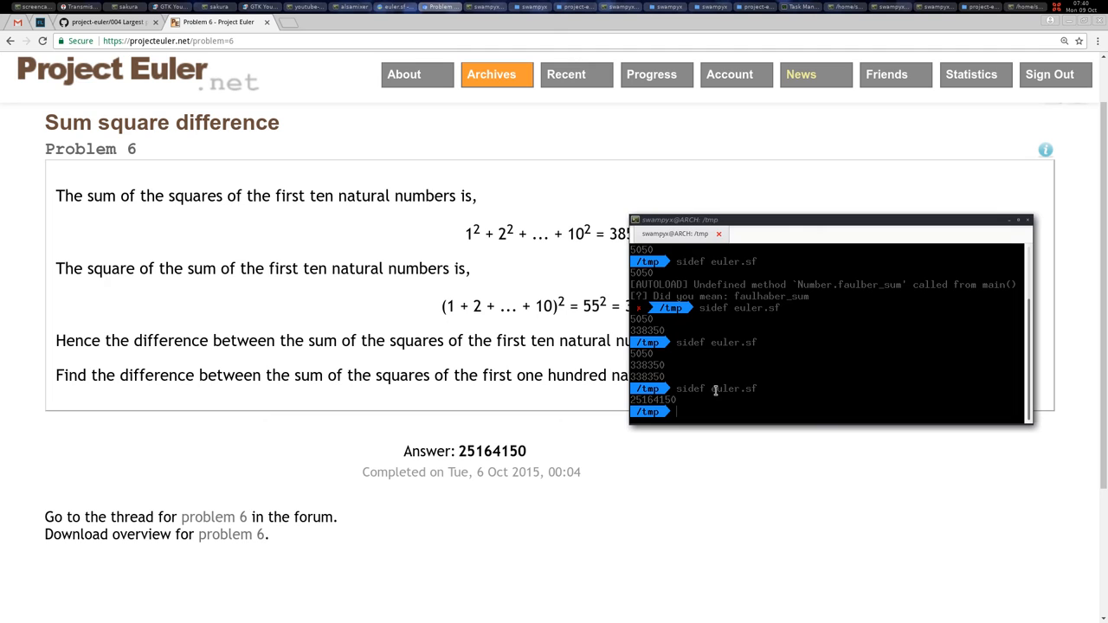
- Check Project Euler's recorded answer 25164150 in Chrome, then return to Geany
left_click(485, 7)
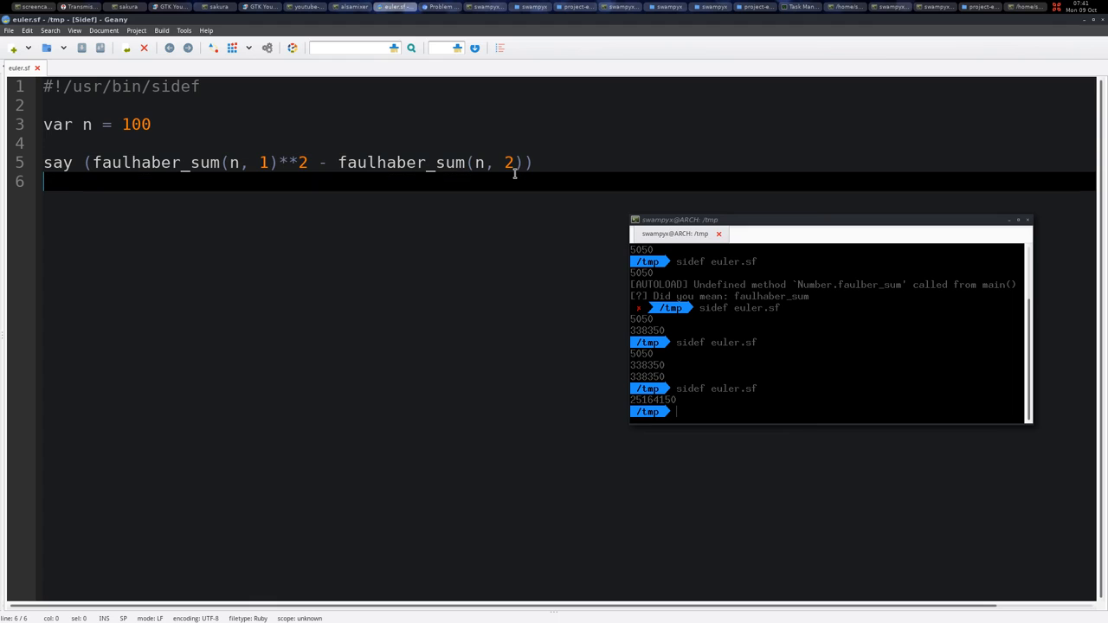
mouse_move(334, 347)
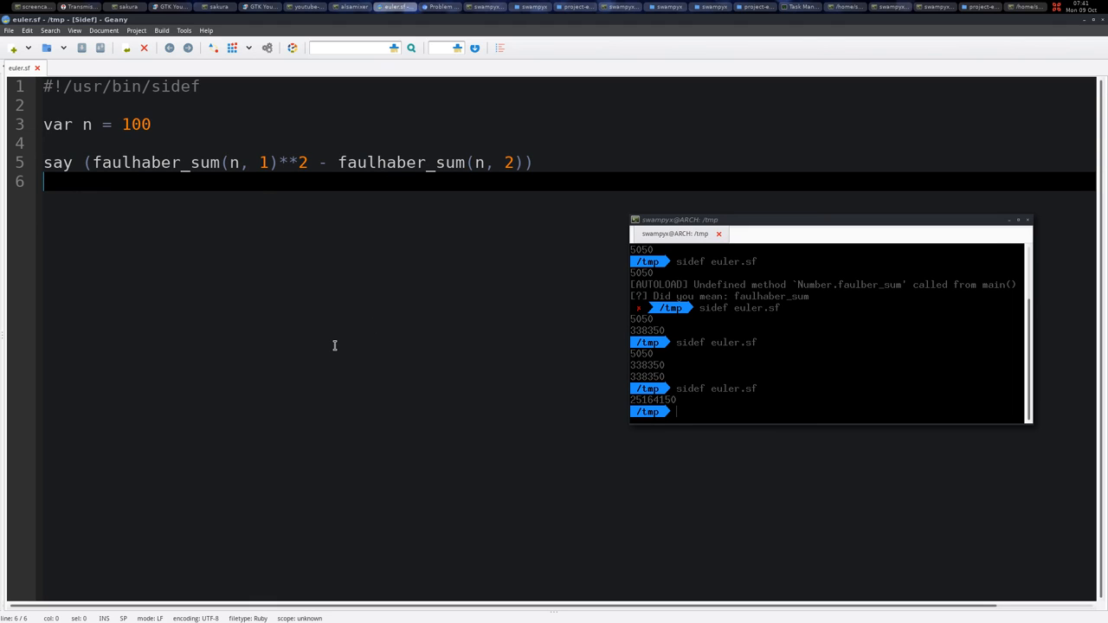
mouse_move(443, 306)
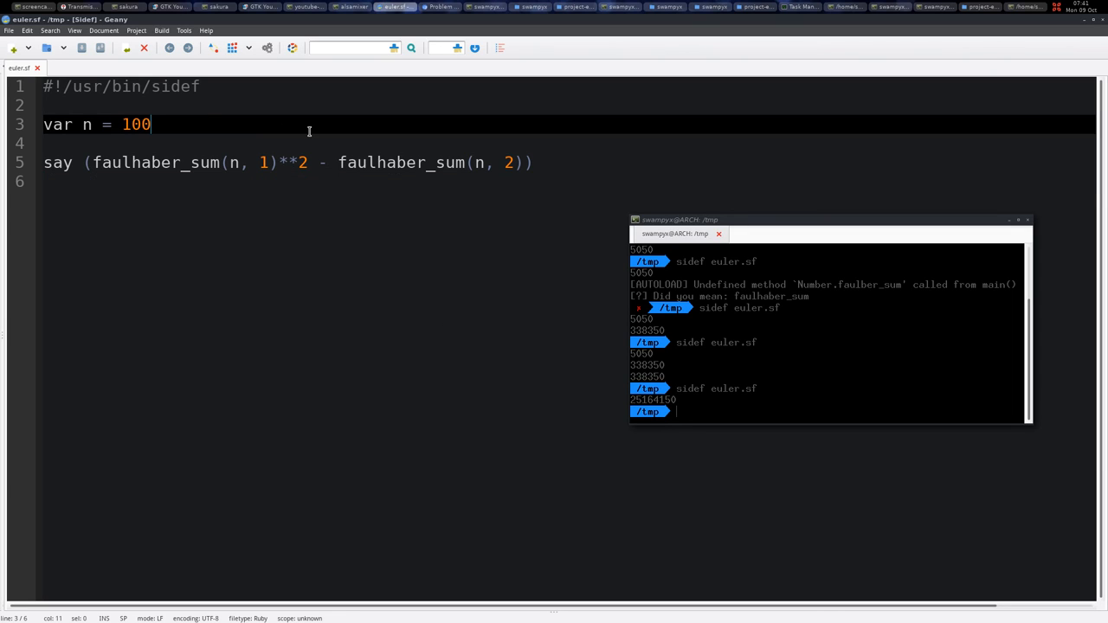
- Raise n to 10^17, switch the powers to 4 and 5, run it, then bring back the Problem 6 page
type("0000000000")
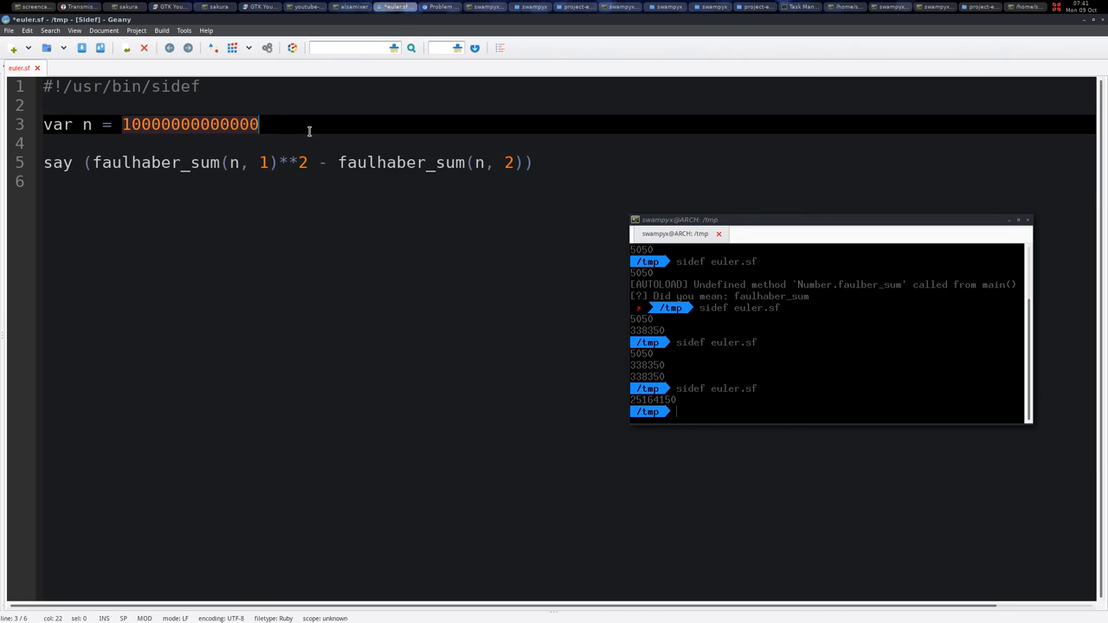
type("0000")
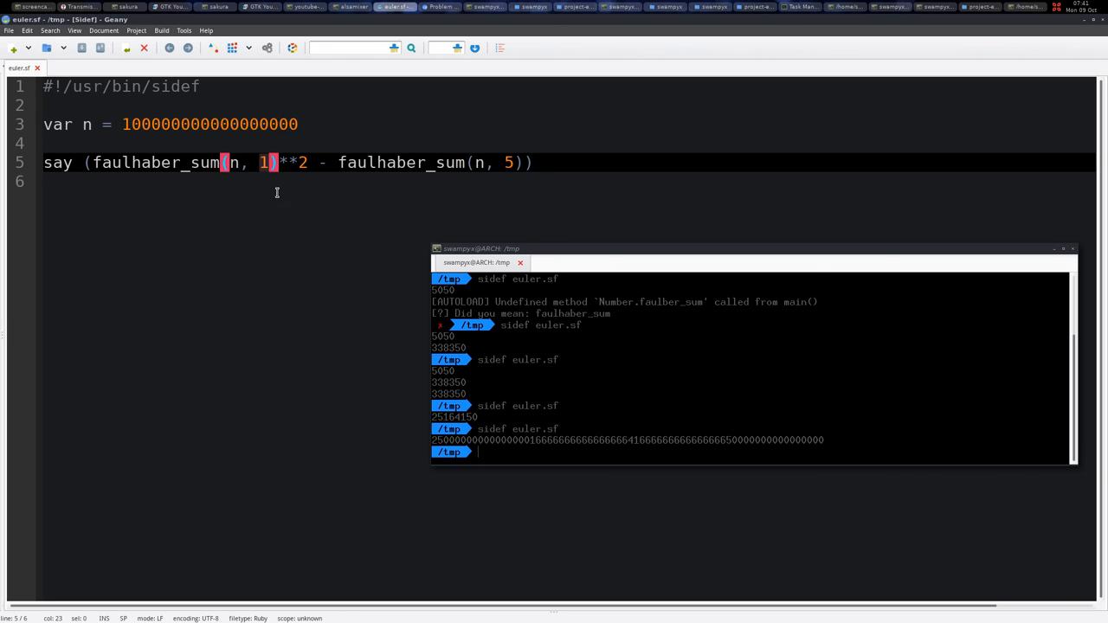
type("4")
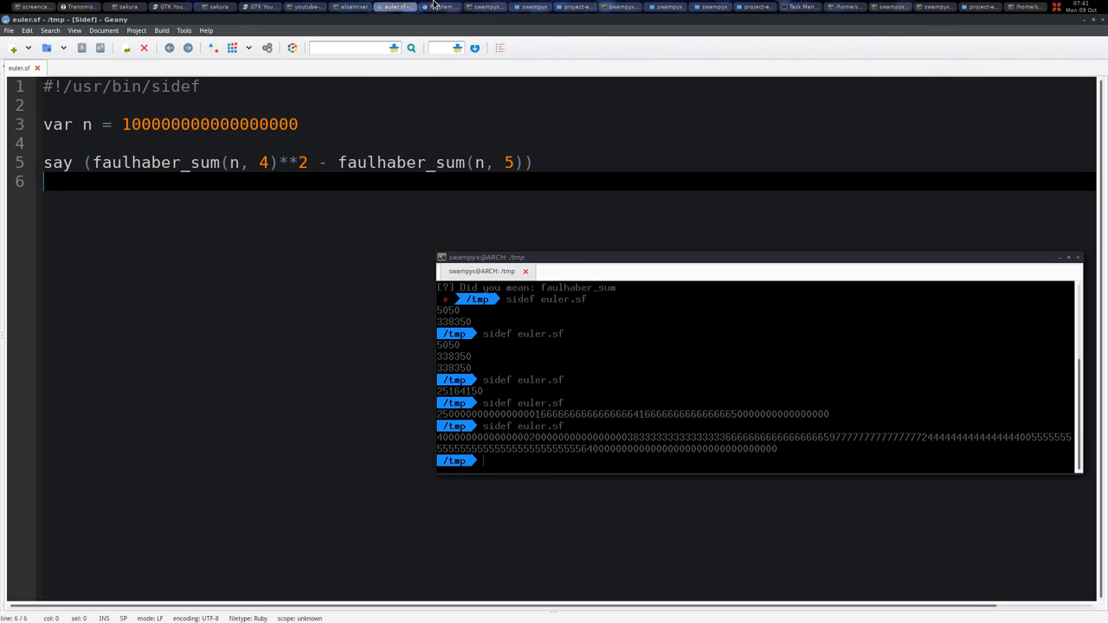
left_click(440, 6)
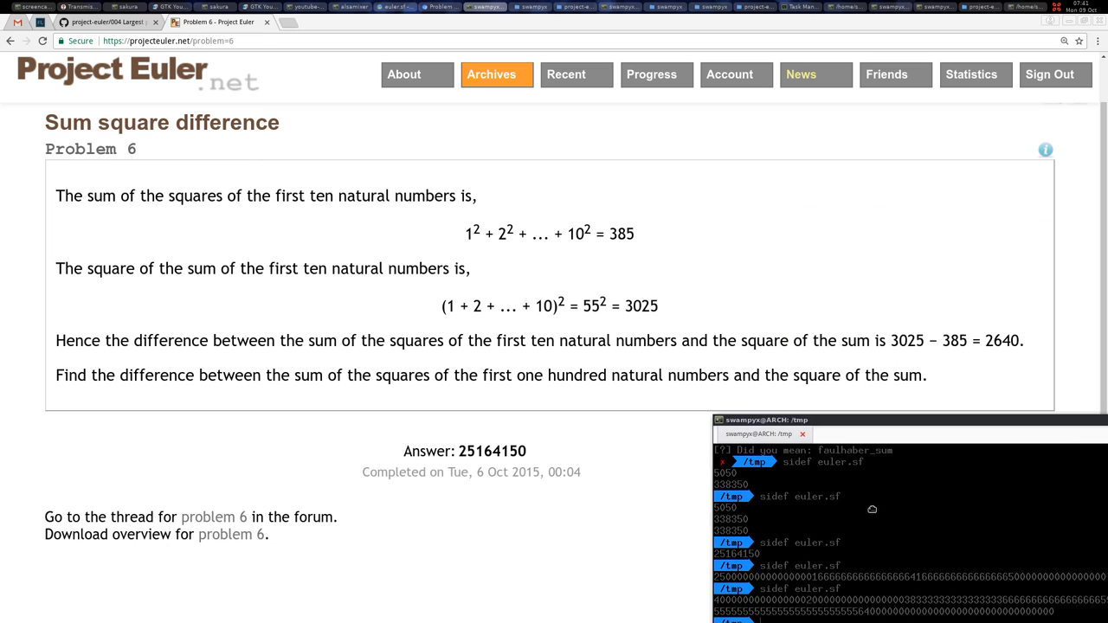